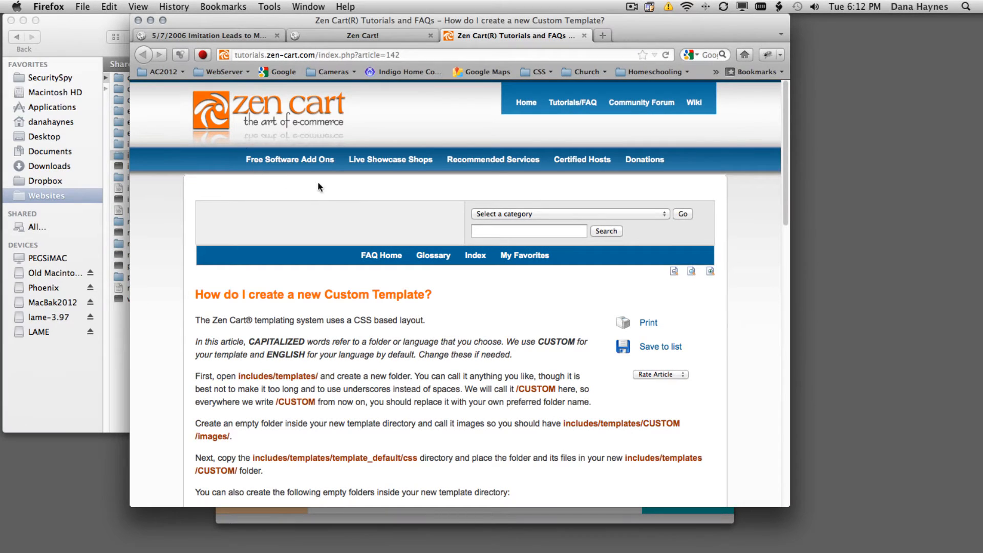
{"action": "mouse_move", "coordinate": [369, 207]}
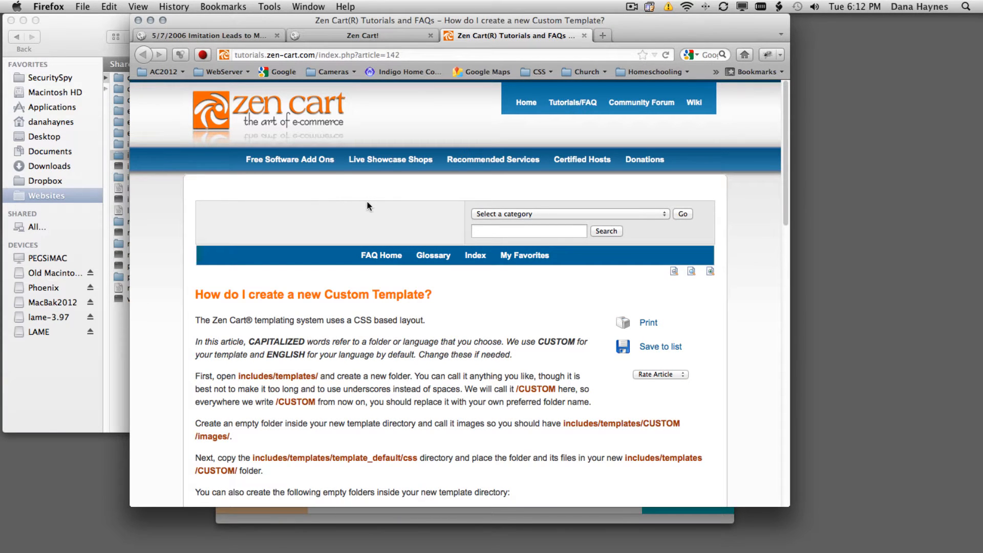
Step: Scroll the template article, then switch to the localhost:8888 Zen Cart storefront tab
{"action": "scroll", "scroll_direction": "down", "scroll_amount": 3}
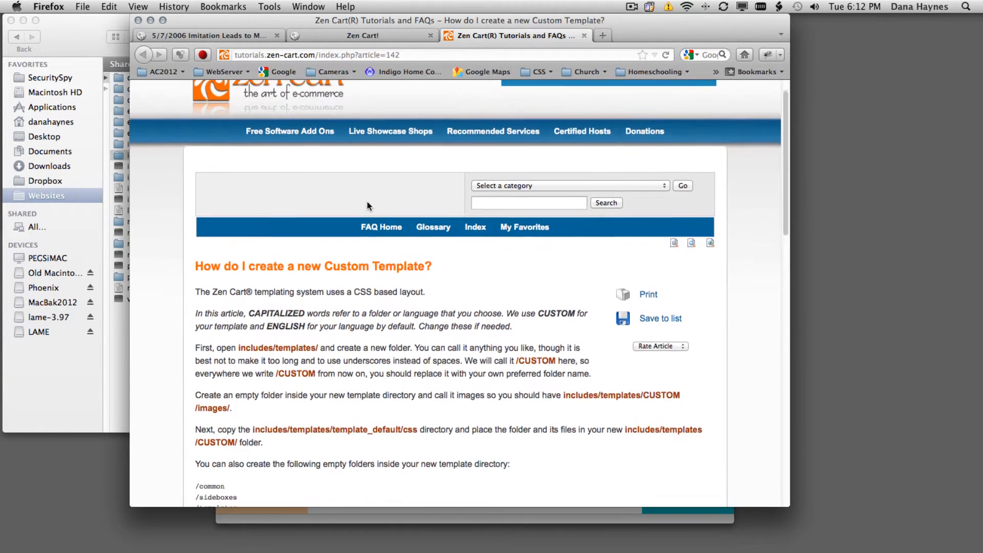
{"action": "scroll", "scroll_direction": "down", "scroll_amount": 3}
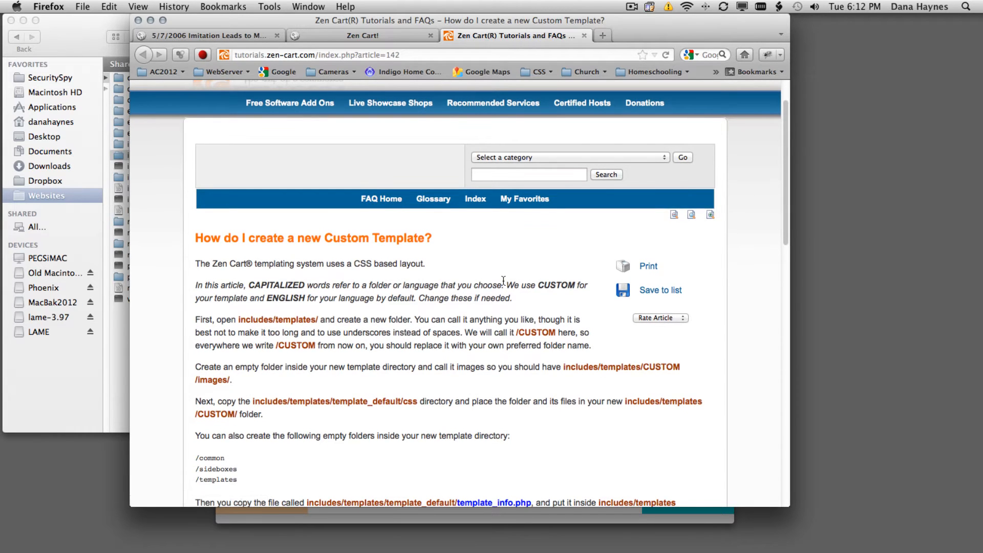
{"action": "scroll", "scroll_direction": "down", "scroll_amount": 3}
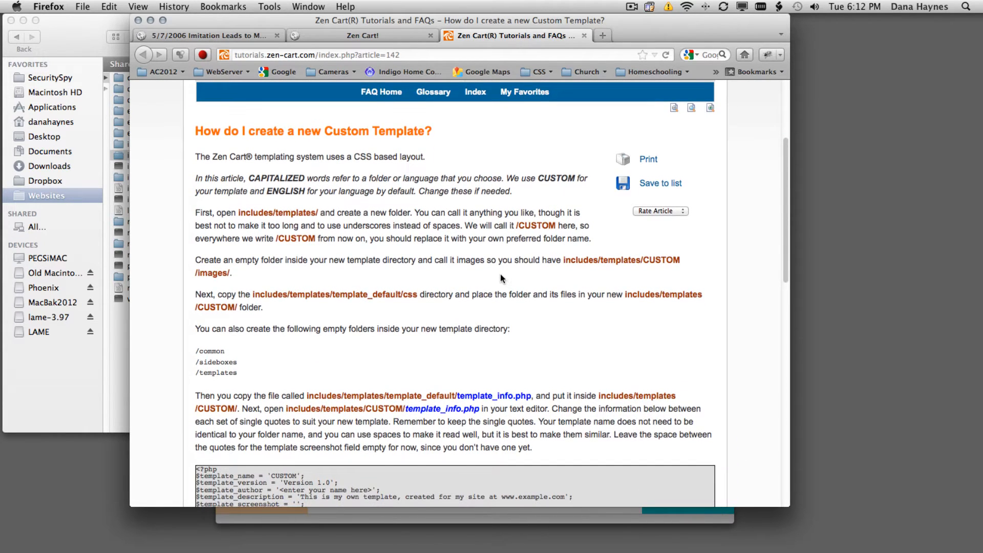
{"action": "scroll", "scroll_direction": "down", "scroll_amount": 3}
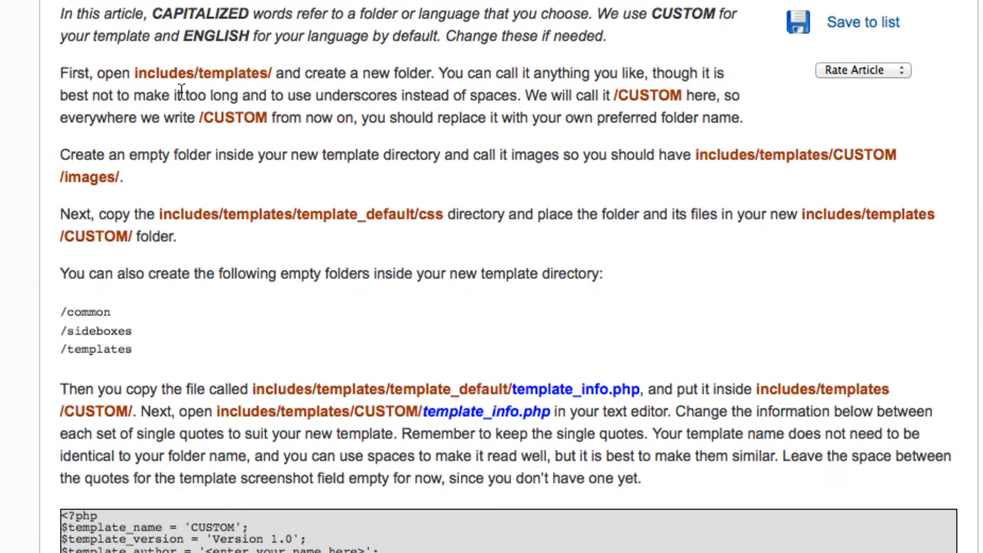
{"action": "mouse_move", "coordinate": [215, 87]}
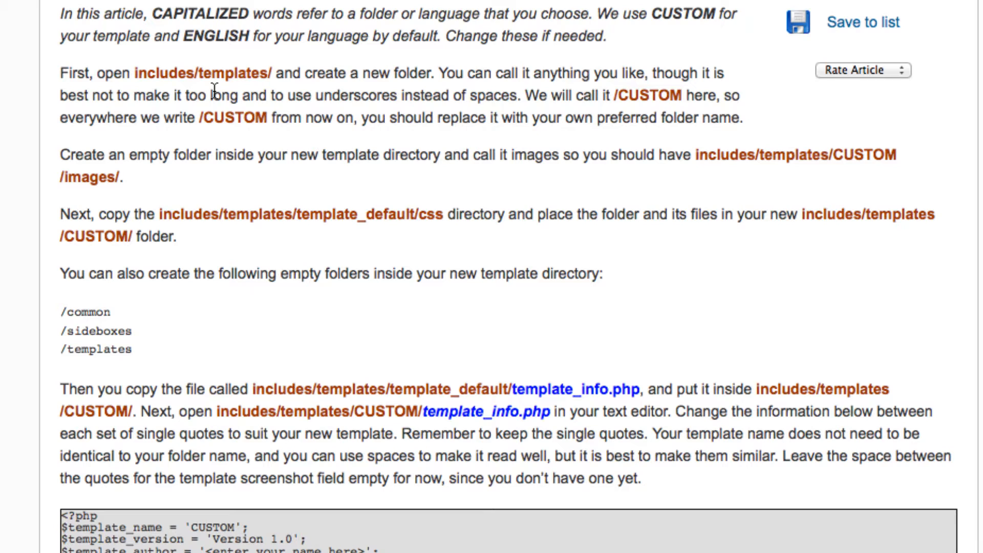
{"action": "mouse_move", "coordinate": [233, 201]}
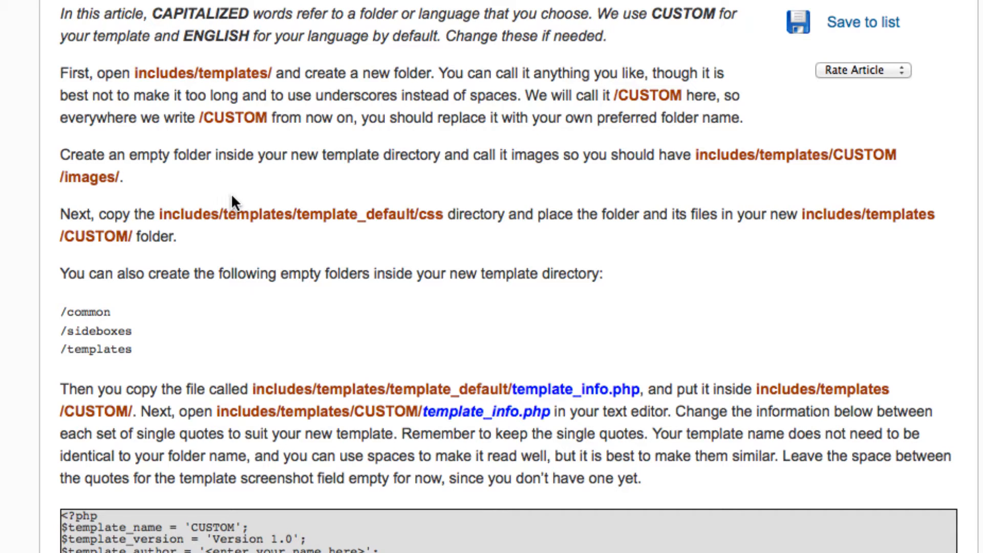
{"action": "mouse_move", "coordinate": [217, 529]}
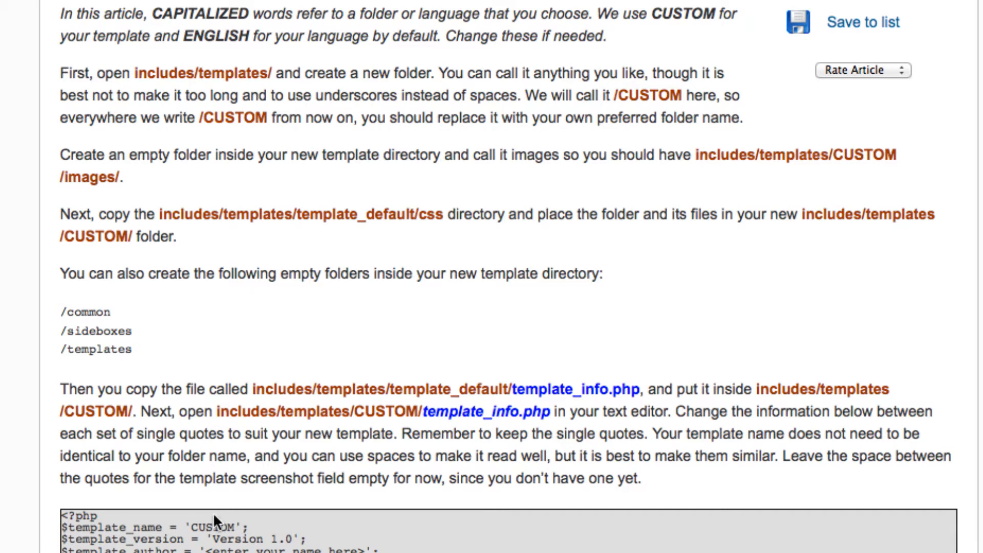
{"action": "scroll", "scroll_direction": "down", "scroll_amount": 3}
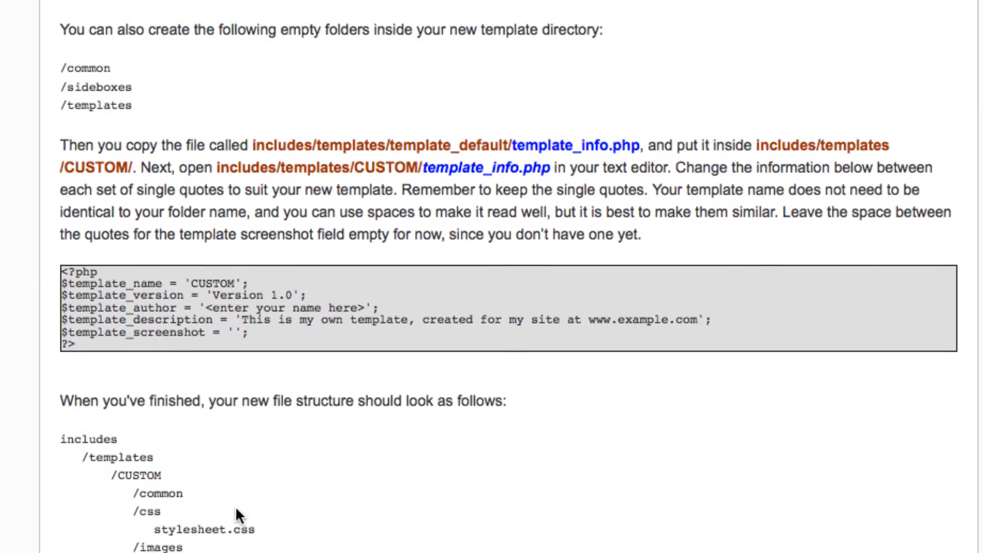
{"action": "scroll", "scroll_direction": "down", "scroll_amount": 3}
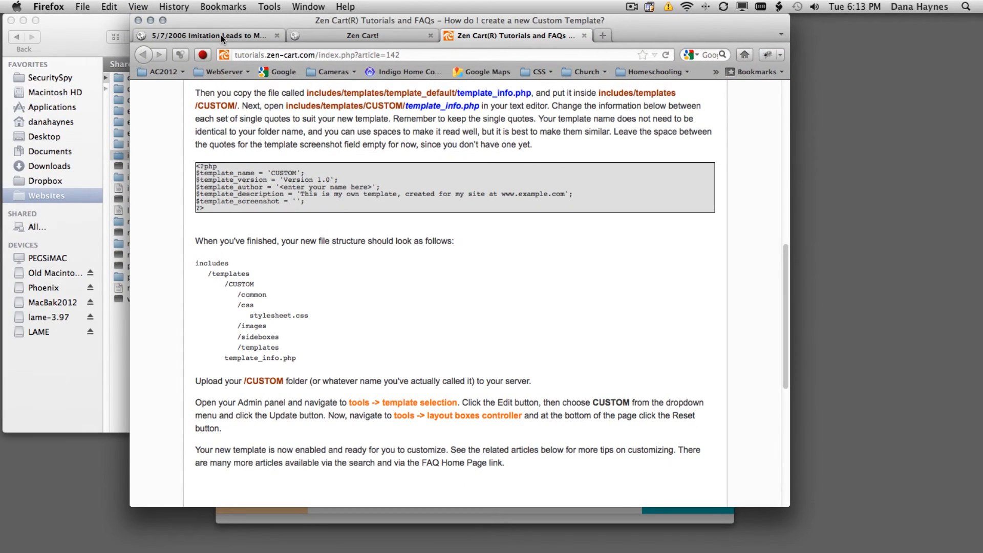
{"action": "left_click", "coordinate": [367, 35]}
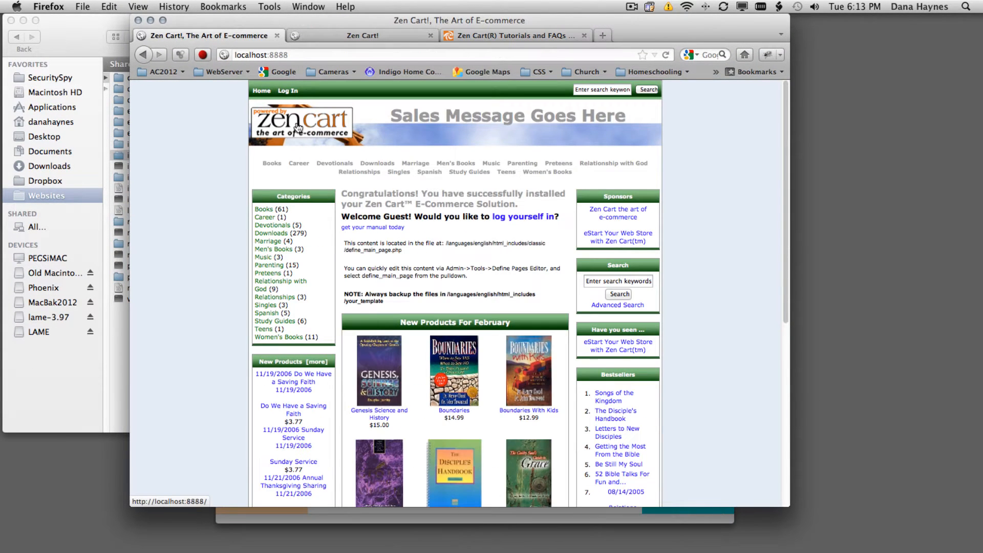
{"action": "mouse_move", "coordinate": [531, 253]}
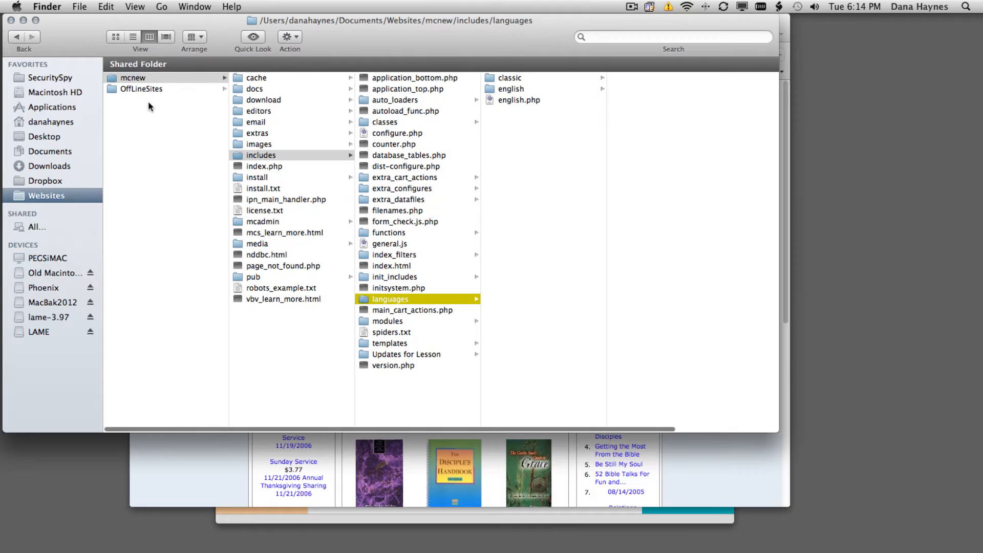
{"action": "mouse_move", "coordinate": [255, 114]}
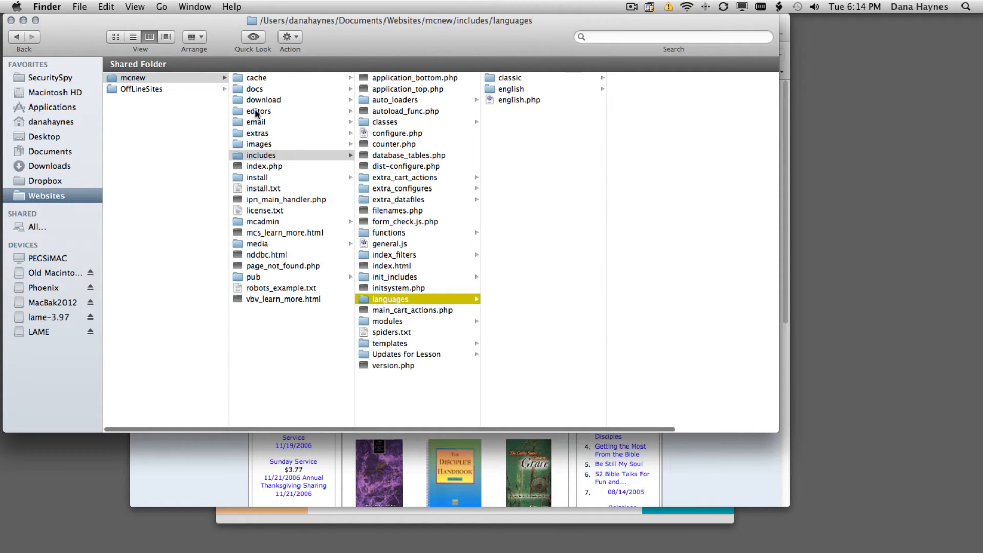
{"action": "mouse_move", "coordinate": [253, 282]}
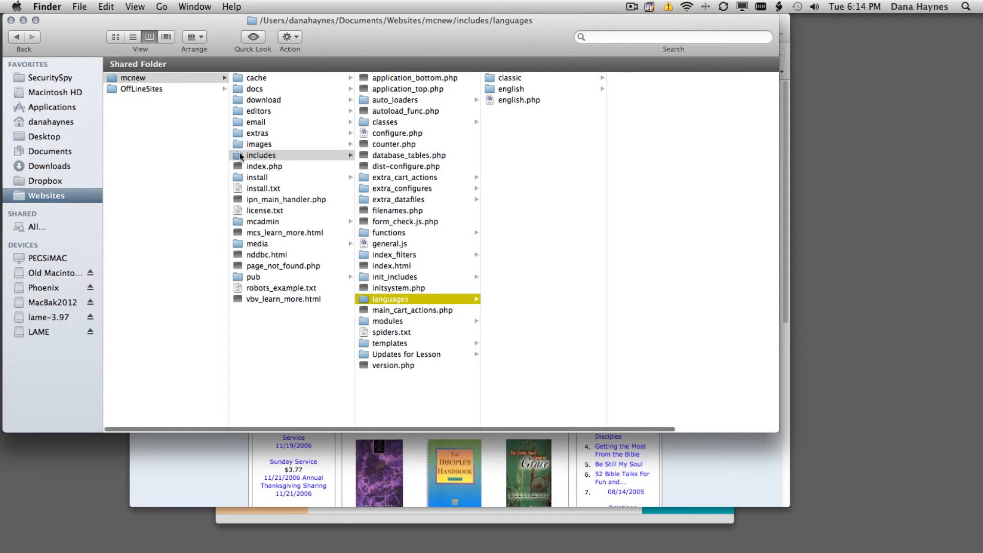
{"action": "mouse_move", "coordinate": [363, 341]}
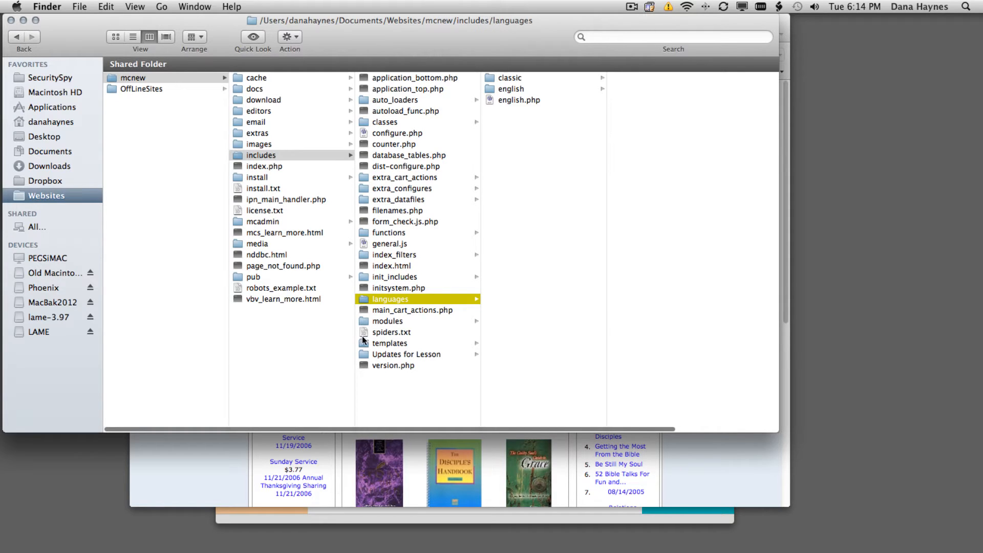
Step: Browse to includes/templates/template_default in Finder's column view
{"action": "left_click", "coordinate": [390, 343]}
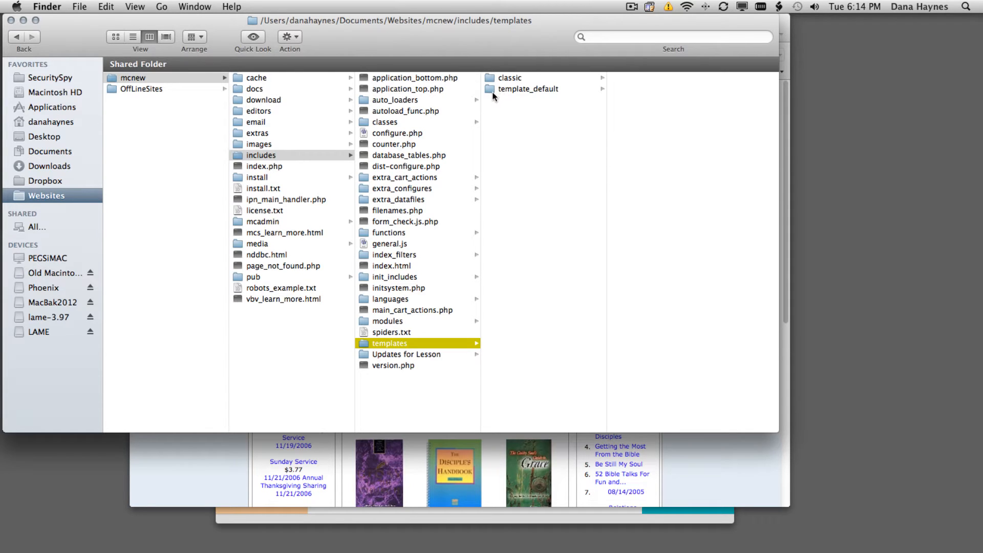
{"action": "left_click", "coordinate": [530, 88]}
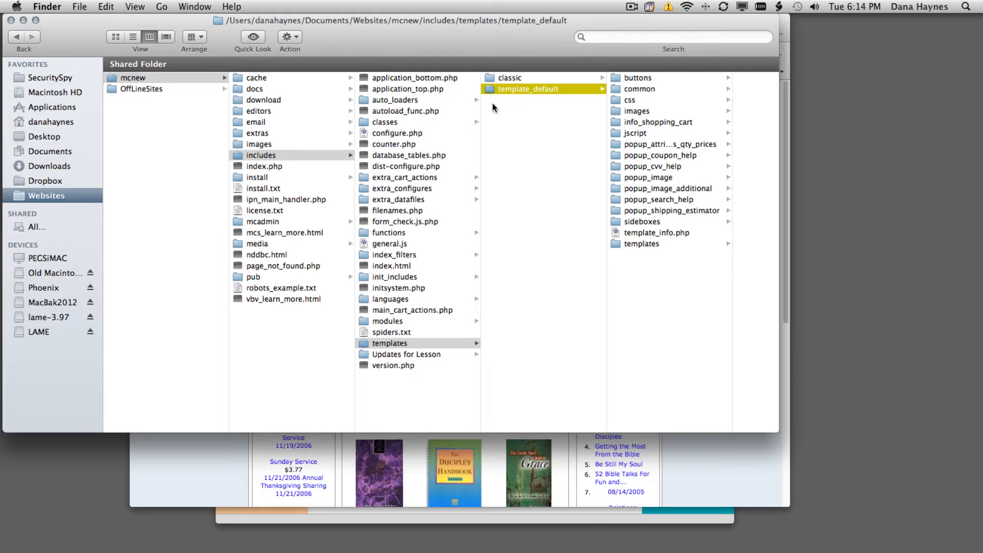
{"action": "mouse_move", "coordinate": [495, 113]}
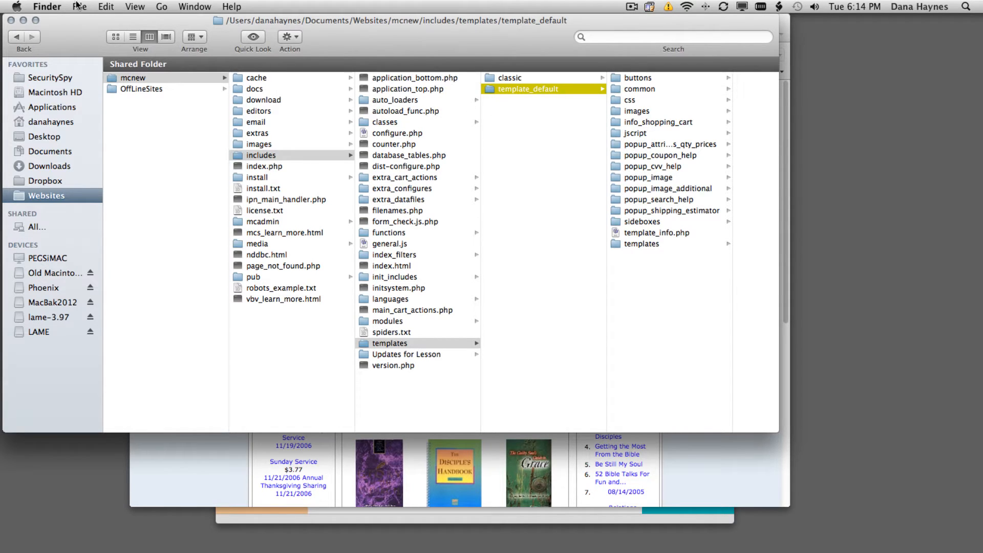
Step: Create a new folder in includes/templates and name it mediacenter
{"action": "left_click", "coordinate": [83, 7]}
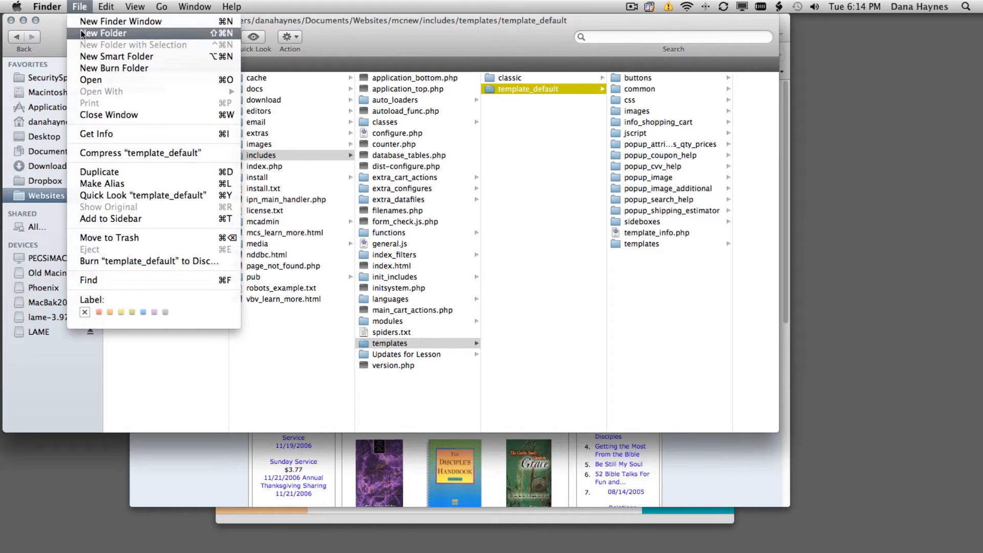
{"action": "left_click", "coordinate": [102, 33]}
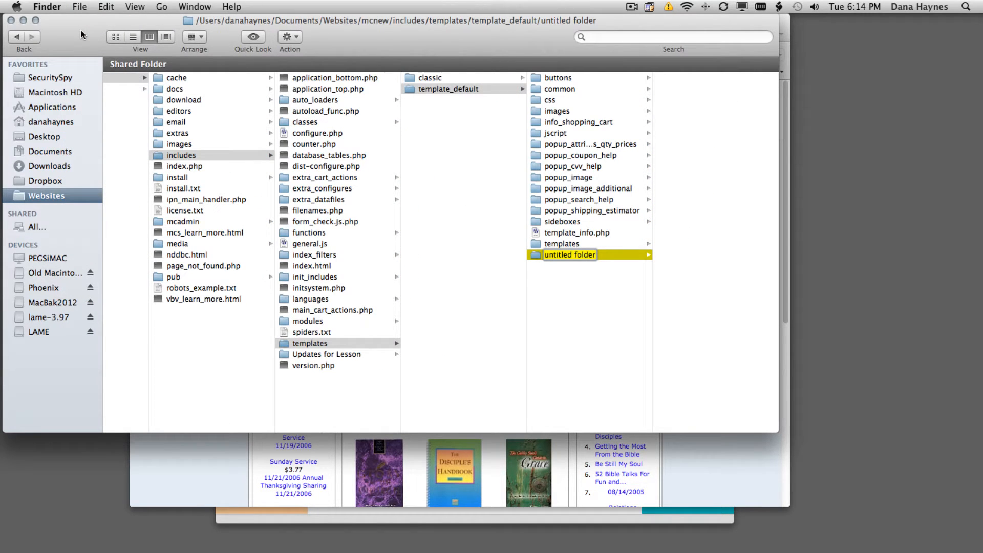
{"action": "type", "text": "mediacenter"}
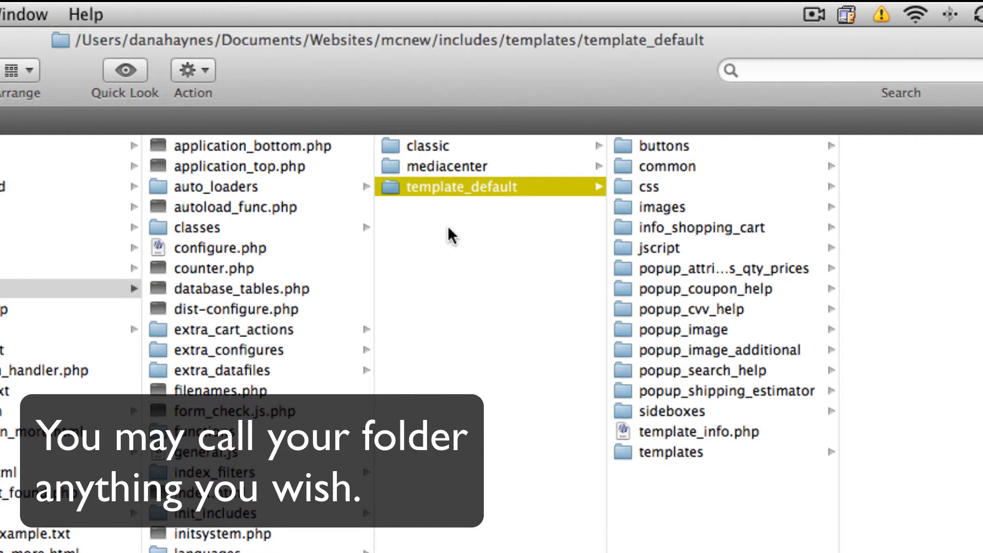
{"action": "mouse_move", "coordinate": [471, 226]}
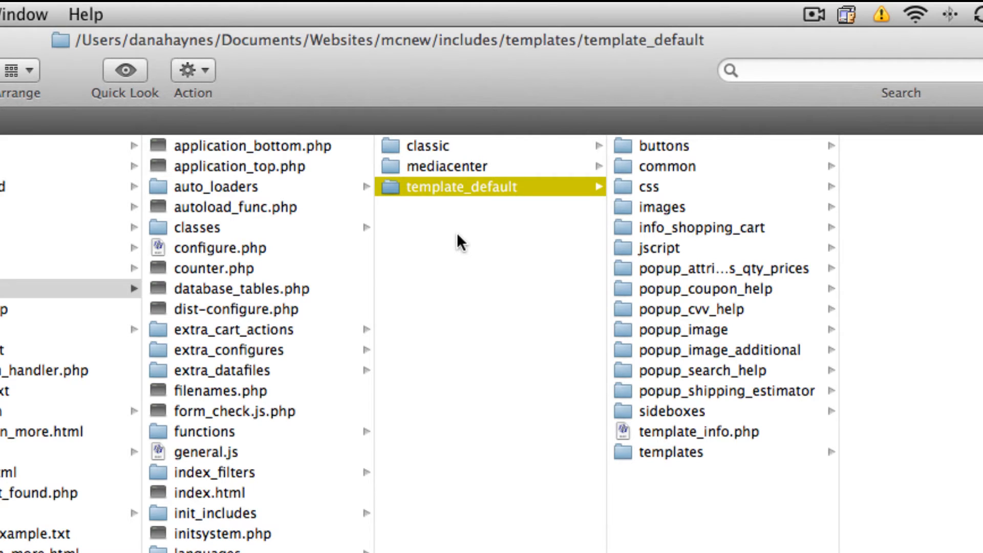
{"action": "mouse_move", "coordinate": [414, 210]}
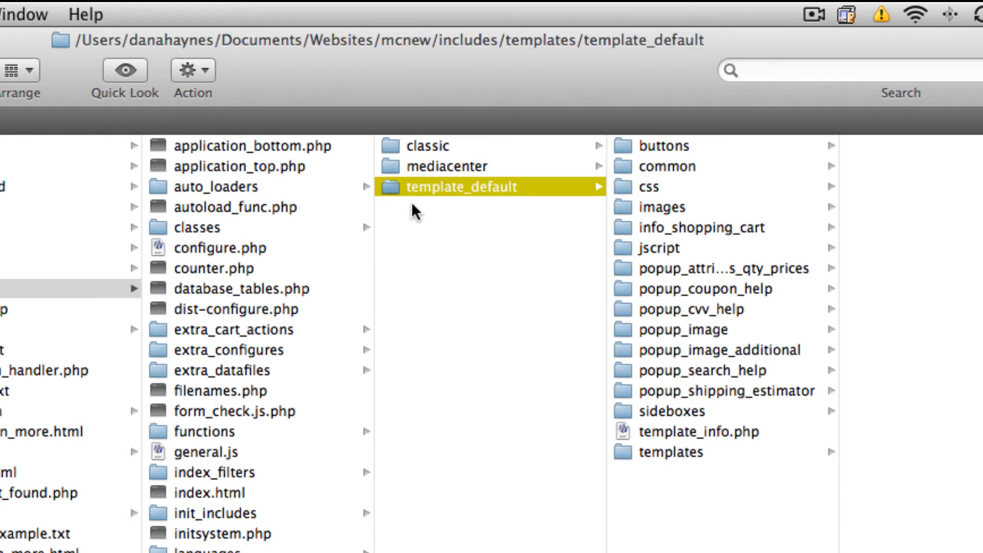
{"action": "mouse_move", "coordinate": [438, 196]}
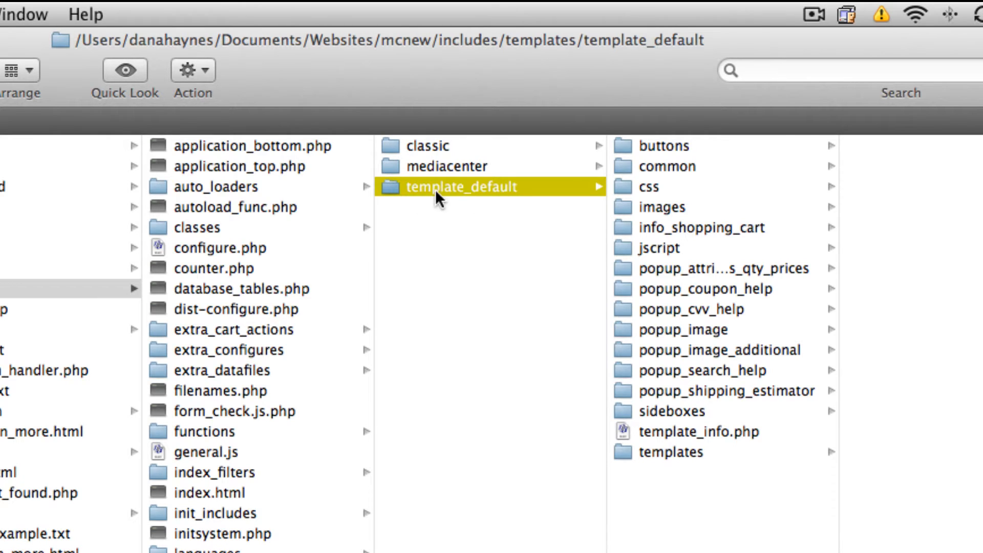
{"action": "mouse_move", "coordinate": [440, 150]}
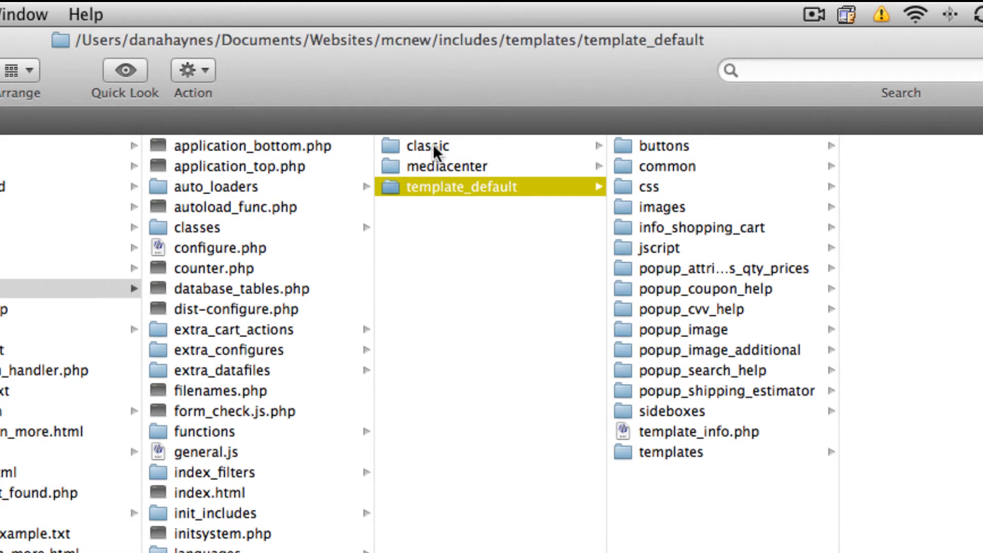
{"action": "mouse_move", "coordinate": [436, 200]}
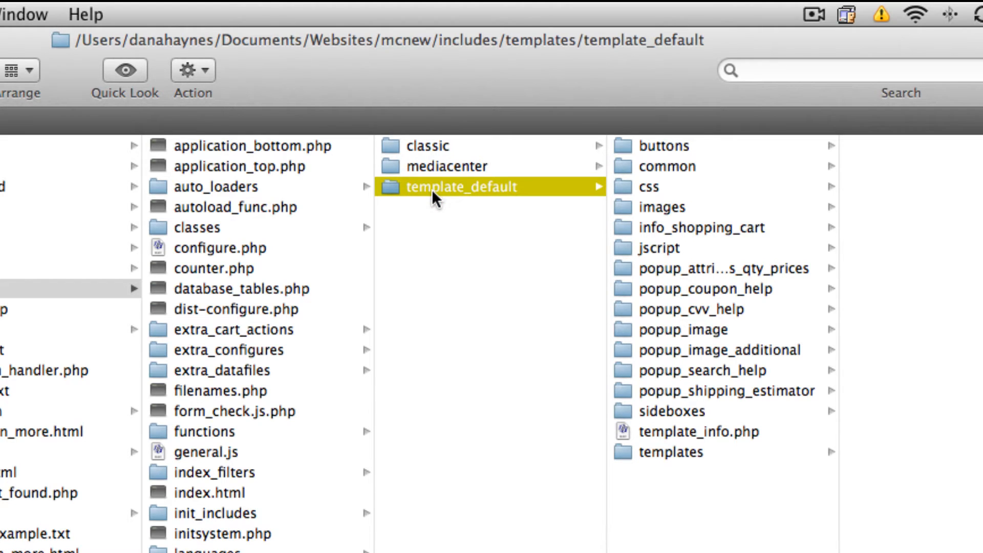
{"action": "mouse_move", "coordinate": [662, 304]}
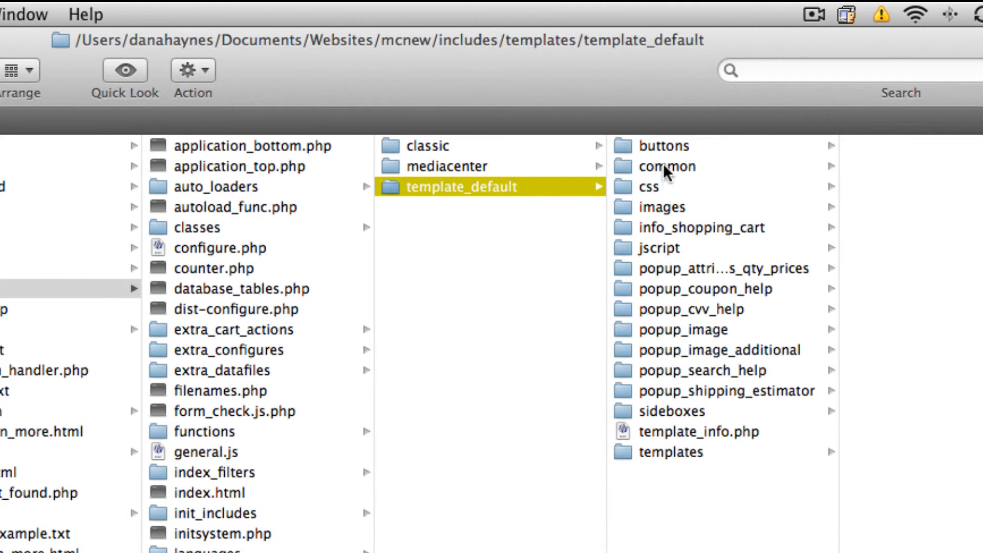
{"action": "mouse_move", "coordinate": [437, 263]}
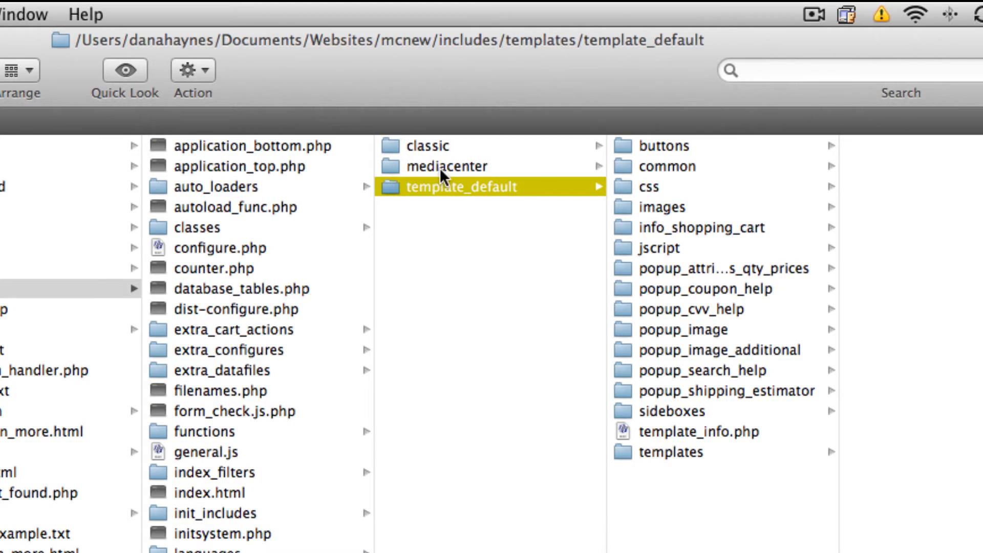
{"action": "mouse_move", "coordinate": [429, 168]}
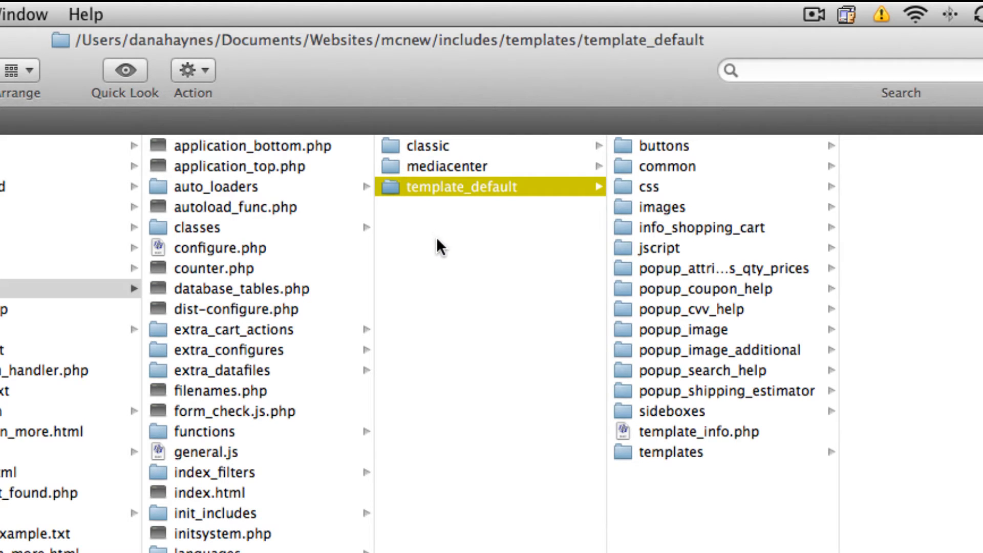
{"action": "mouse_move", "coordinate": [449, 235]}
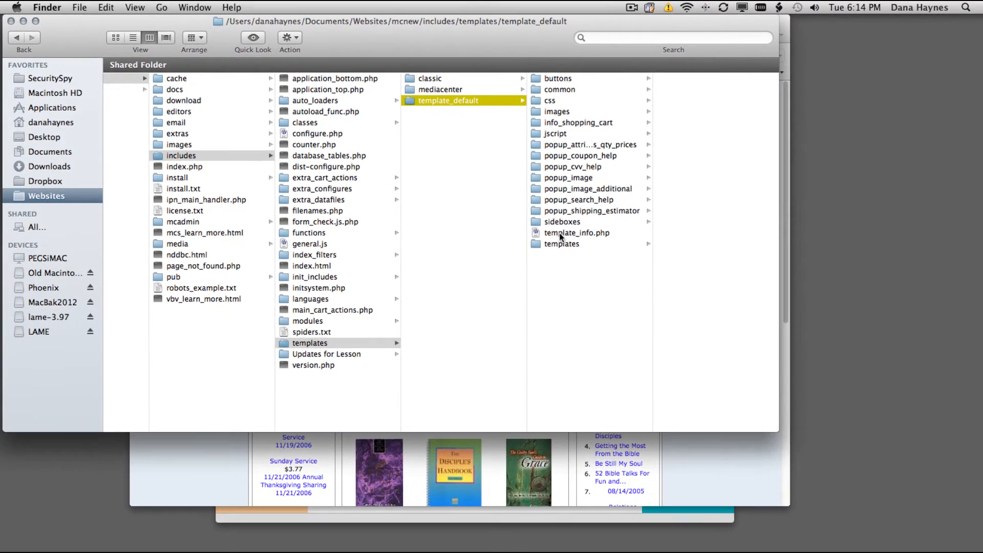
Step: Copy template_info.php from template_default and paste it into the mediacenter folder
{"action": "left_click", "coordinate": [577, 233]}
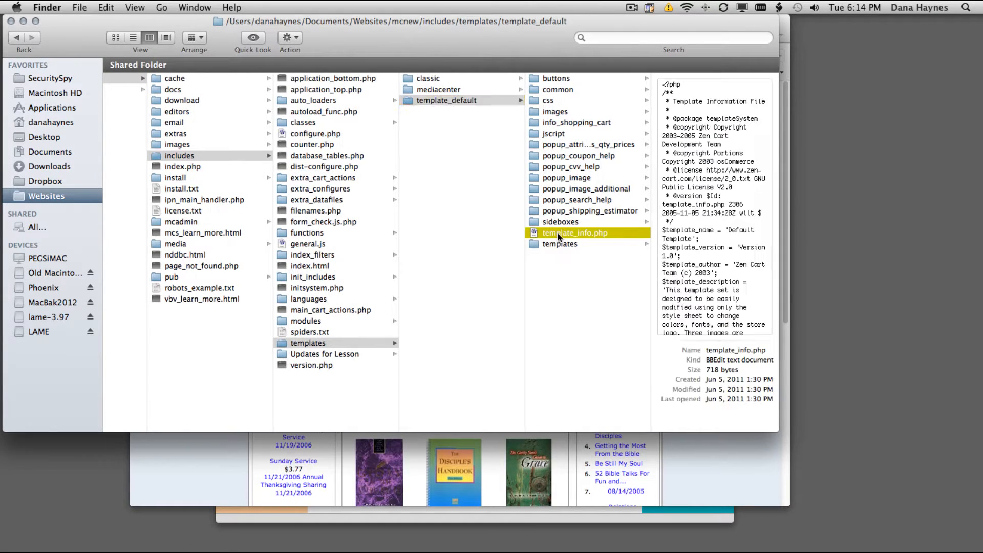
{"action": "left_click", "coordinate": [110, 8]}
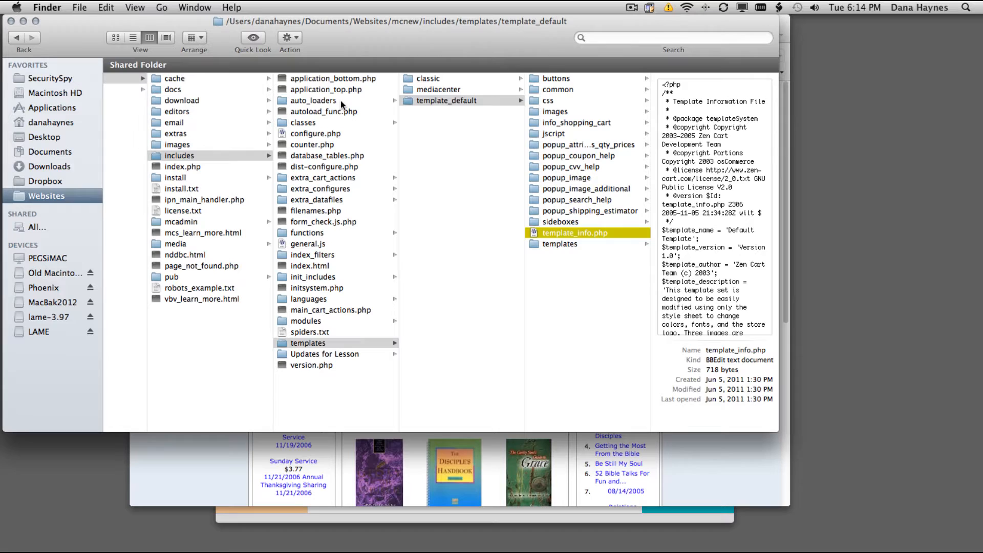
{"action": "left_click", "coordinate": [439, 90]}
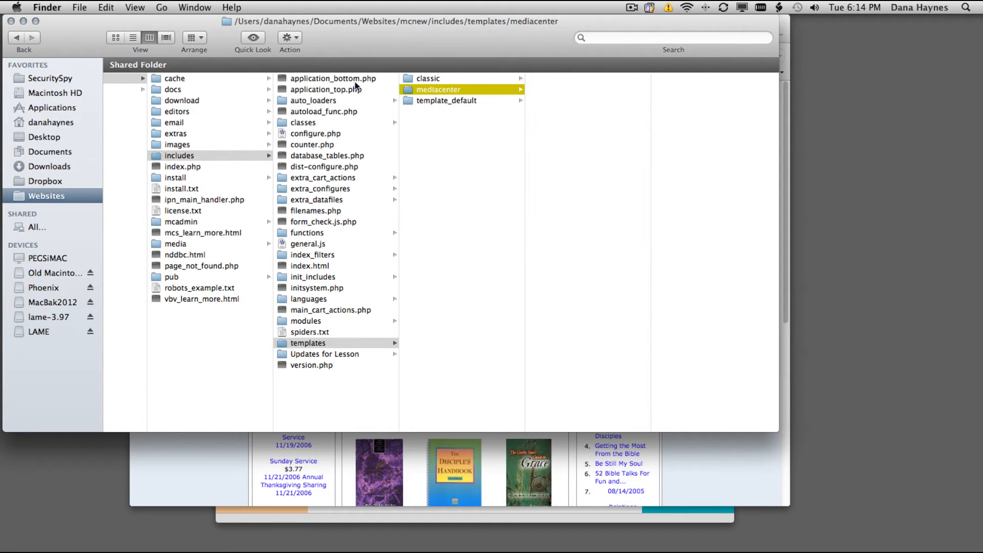
{"action": "left_click", "coordinate": [105, 7]}
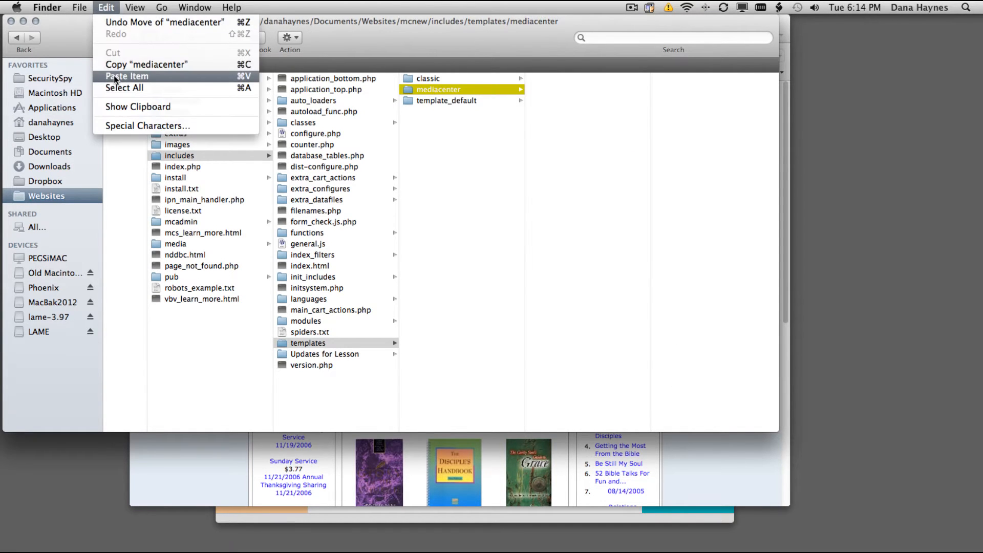
{"action": "left_click", "coordinate": [127, 76]}
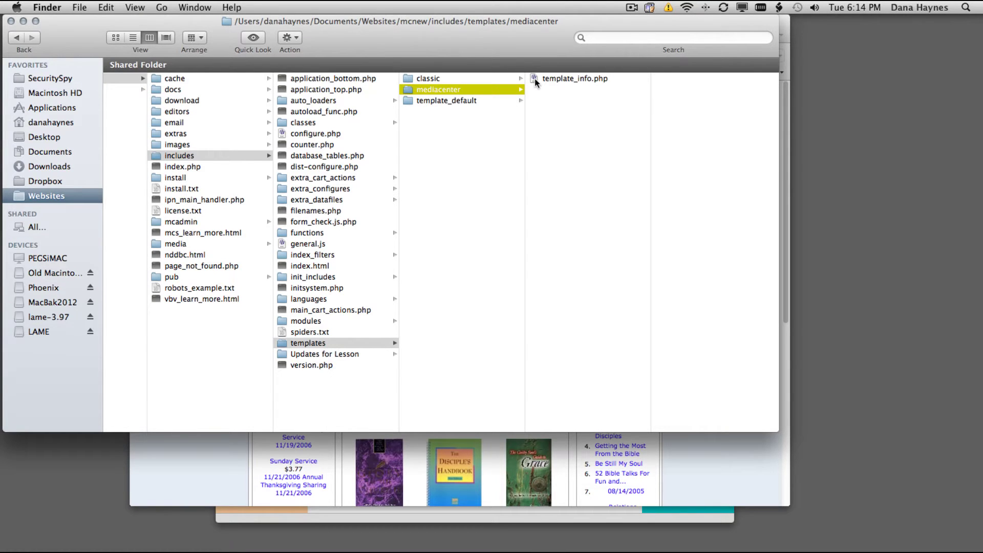
Step: Open the copied template_info.php in BBEdit and rename the template 'Media Center Template'
{"action": "double_click", "coordinate": [575, 79]}
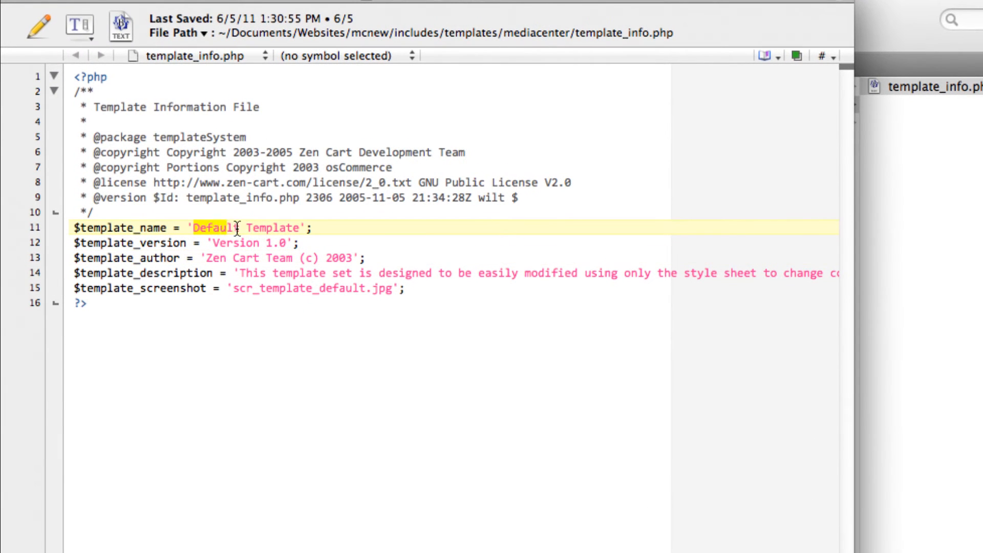
{"action": "left_click_drag", "start_coordinate": [195, 227], "coordinate": [298, 227]}
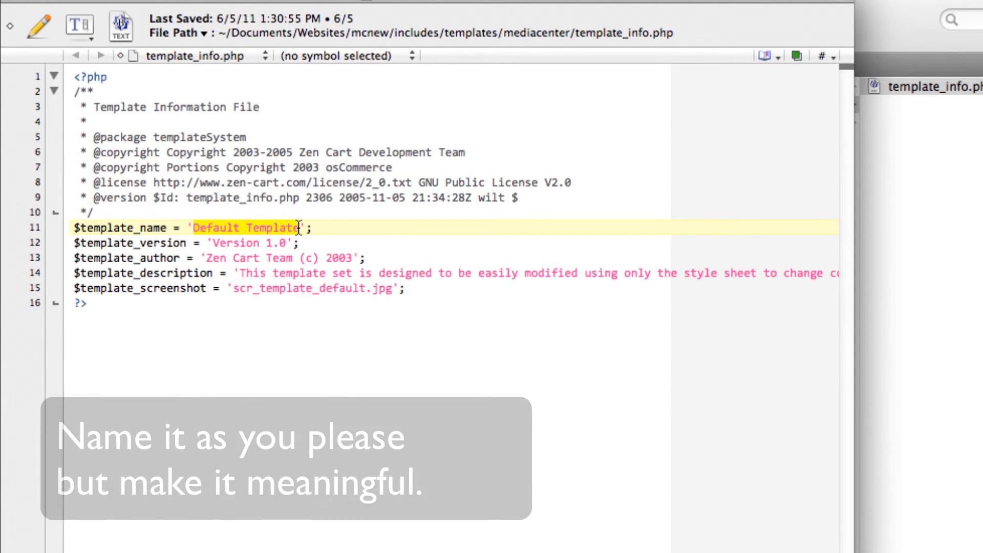
{"action": "type", "text": "Media"}
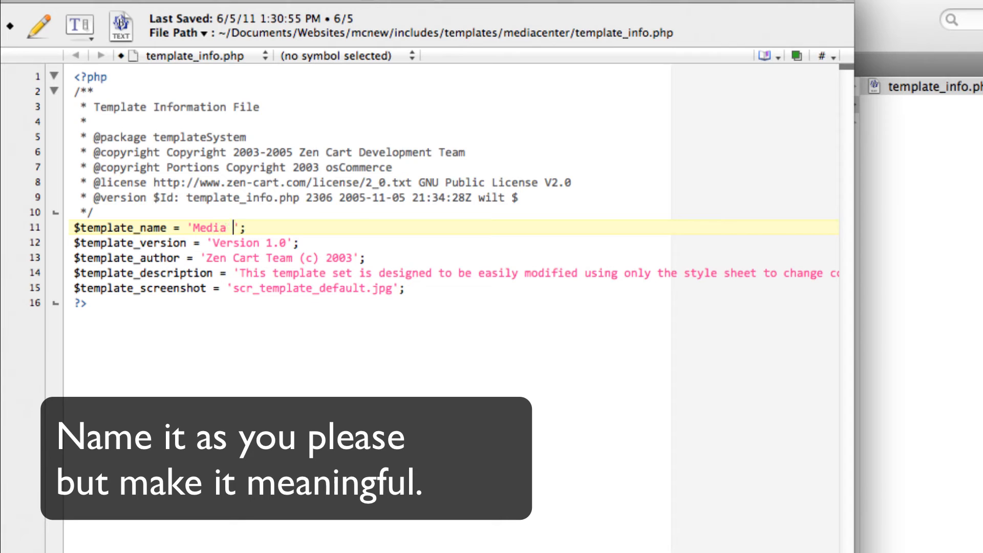
{"action": "type", "text": "Center T"}
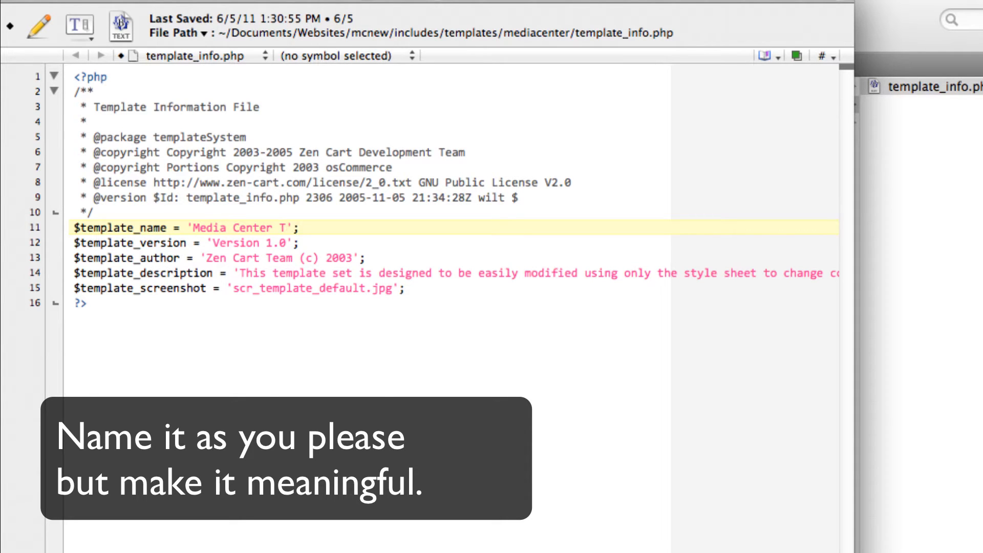
{"action": "type", "text": "emplate"}
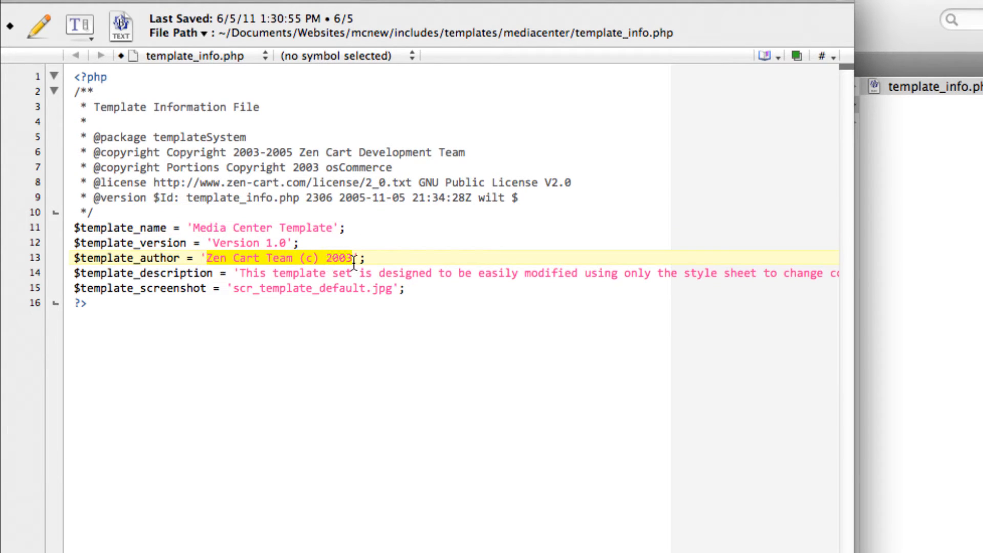
Step: Change the template author to Dana Haynes with year 2012
{"action": "type", "text": "D"}
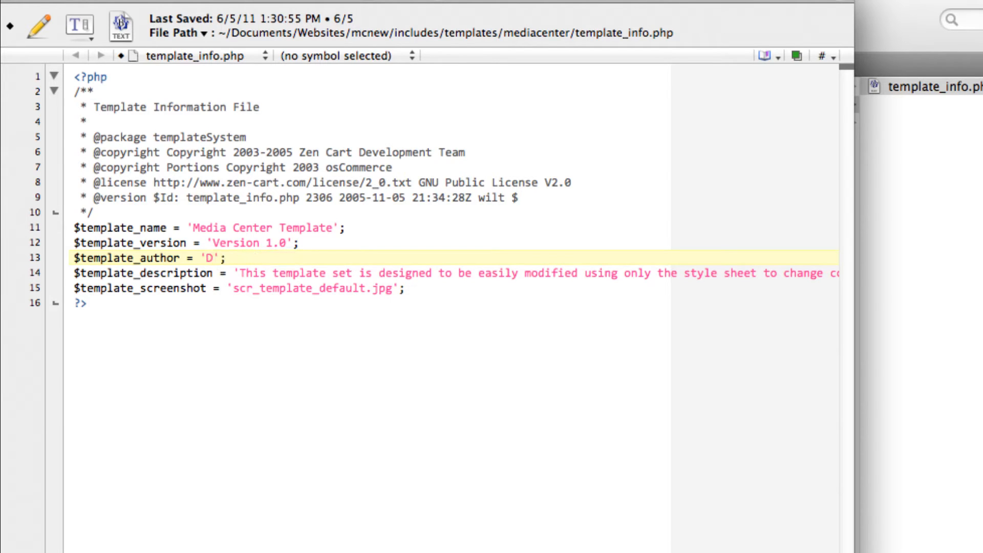
{"action": "type", "text": "ana Haynes"}
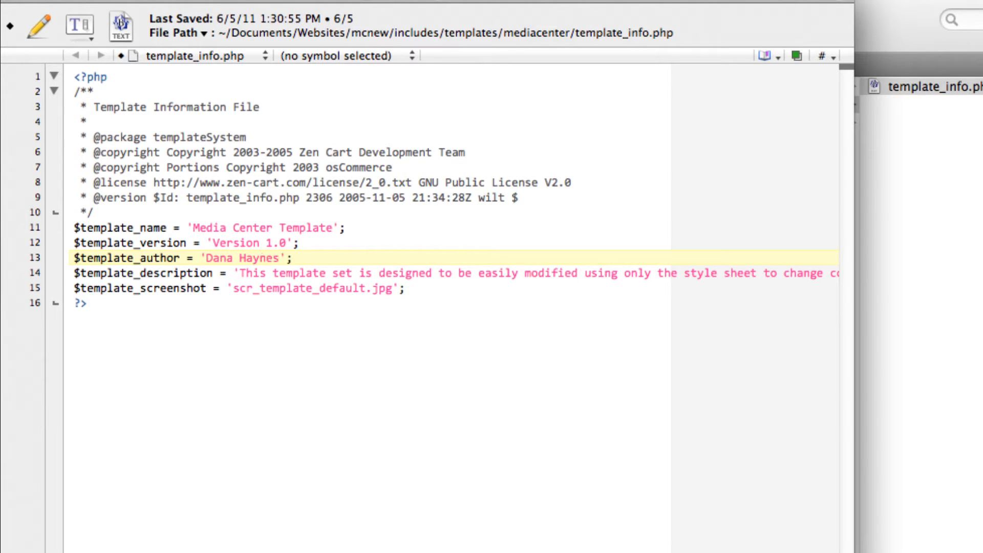
{"action": "type", "text": "2"}
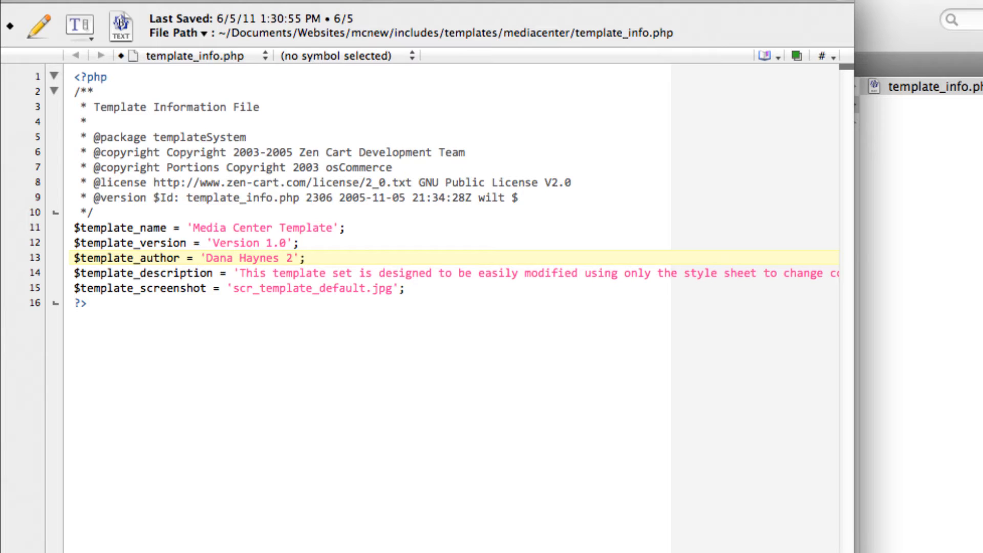
{"action": "type", "text": "012"}
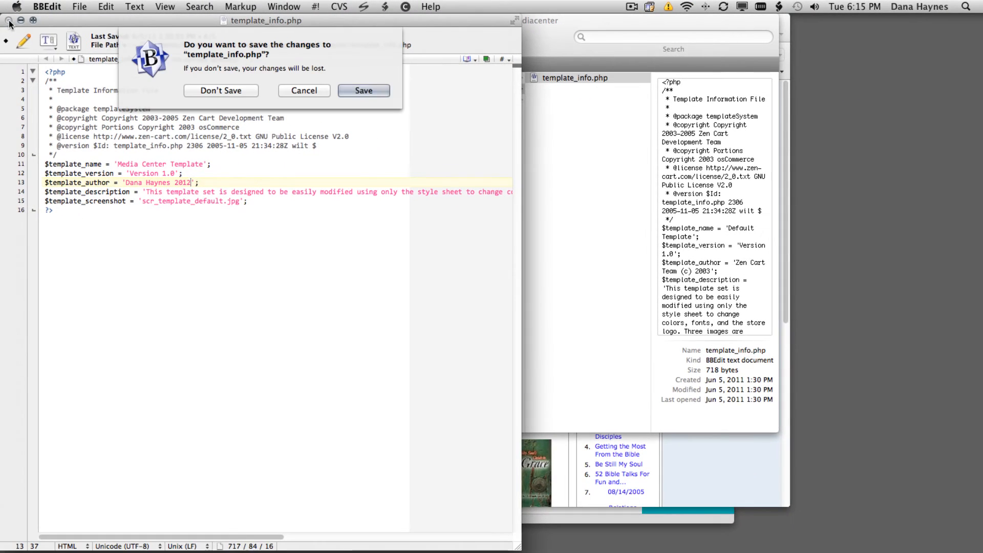
Step: Save template_info.php and return to the Zen Cart Tutorials article in Firefox
{"action": "left_click", "coordinate": [364, 91]}
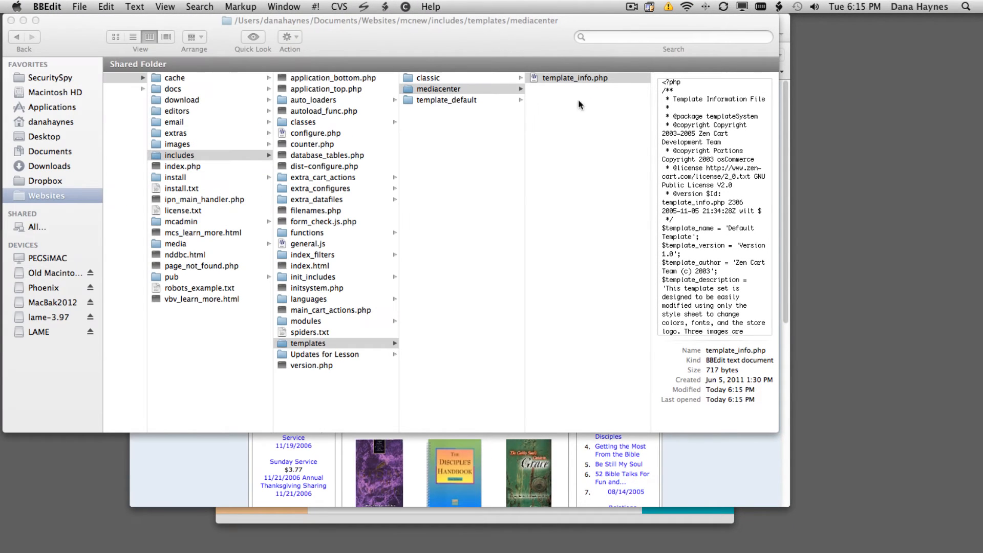
{"action": "mouse_move", "coordinate": [558, 95]}
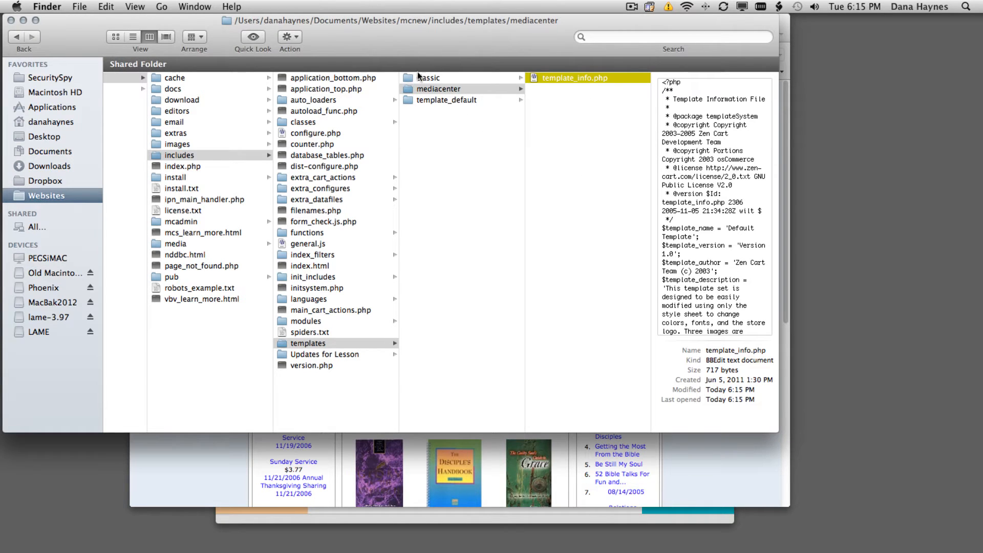
{"action": "mouse_move", "coordinate": [689, 447]}
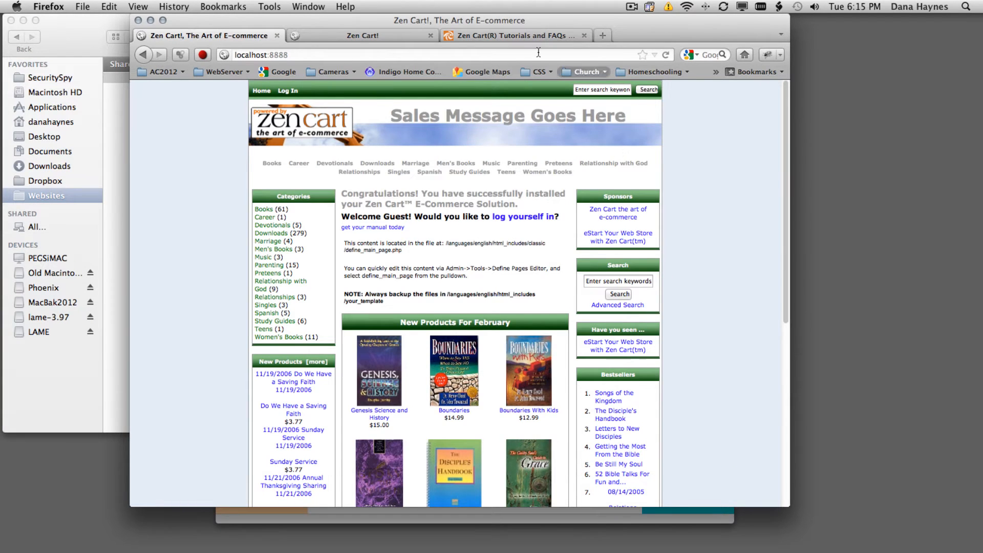
{"action": "left_click", "coordinate": [517, 35]}
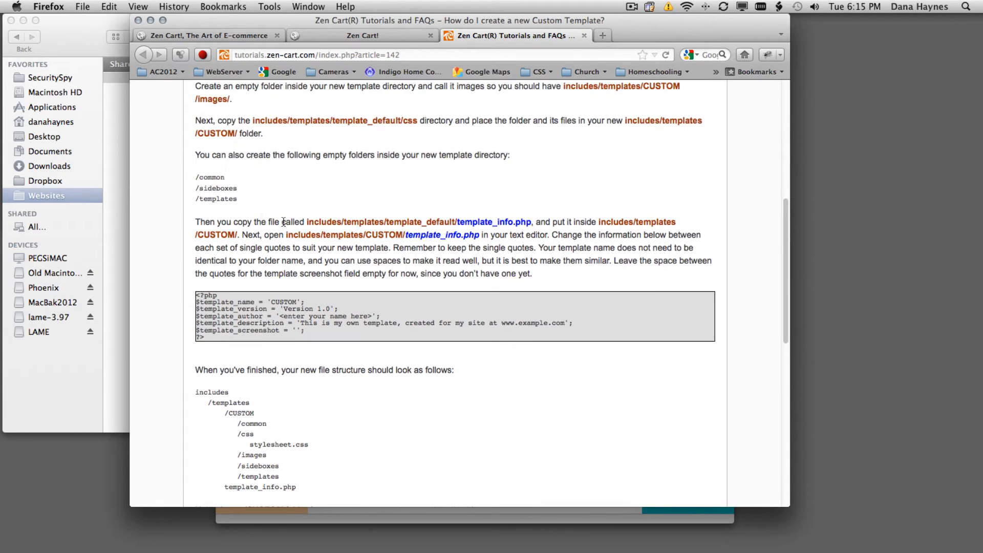
{"action": "scroll", "scroll_direction": "up", "scroll_amount": 3}
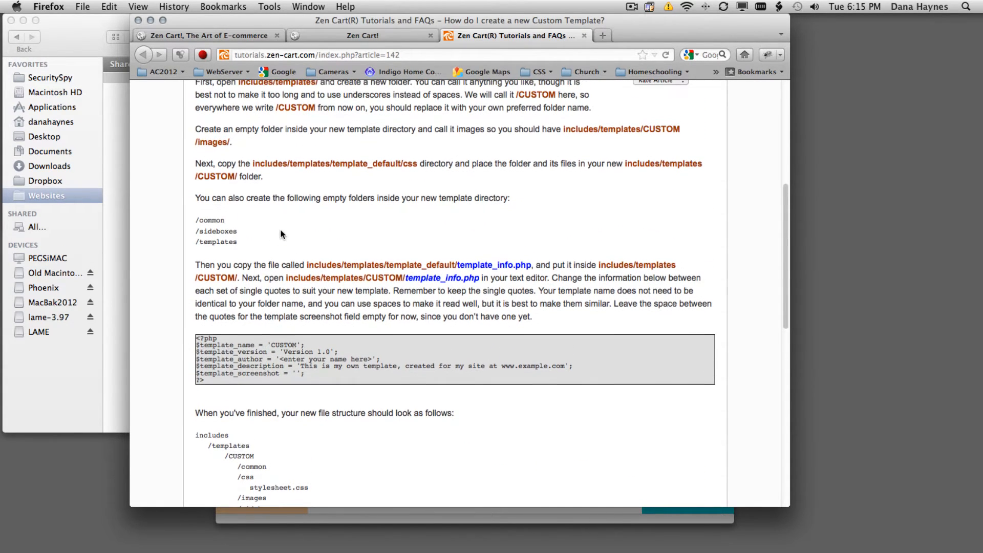
{"action": "mouse_move", "coordinate": [378, 168]}
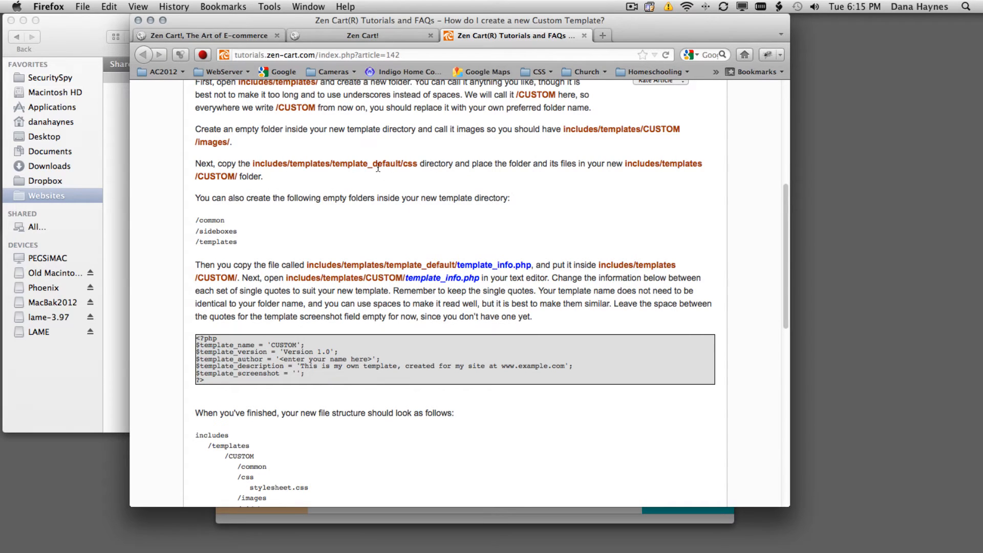
{"action": "mouse_move", "coordinate": [312, 185]}
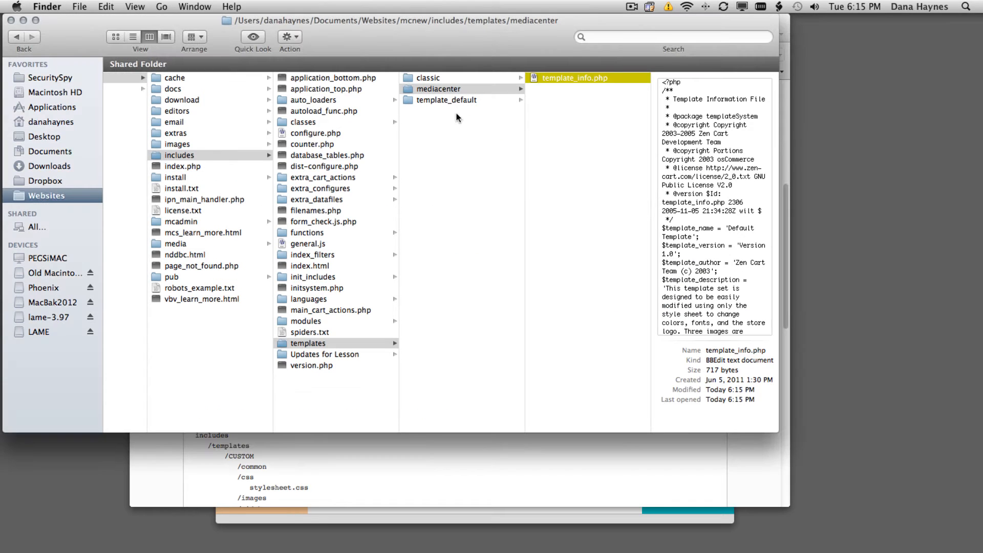
Step: Copy the css folder from template_default into the mediacenter folder
{"action": "left_click", "coordinate": [308, 343]}
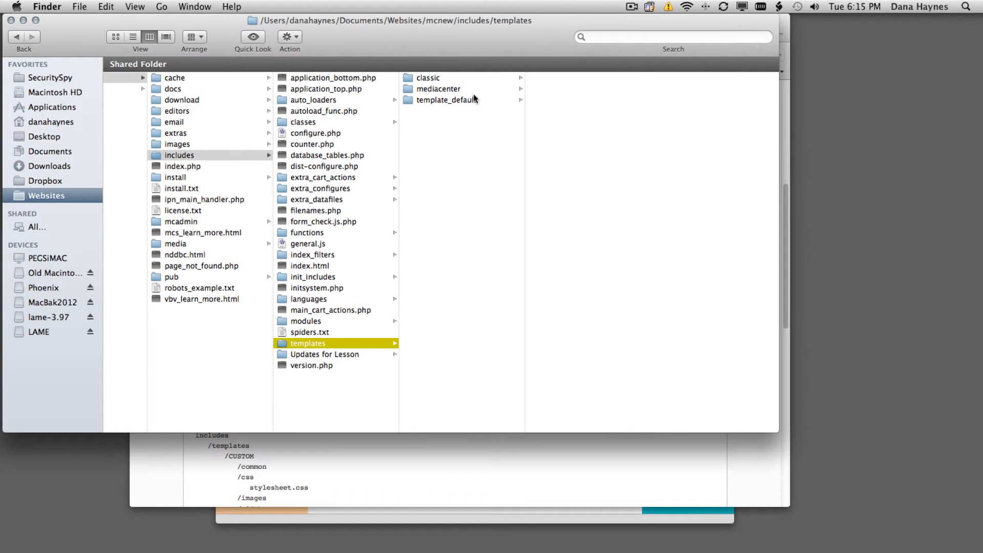
{"action": "left_click", "coordinate": [456, 100]}
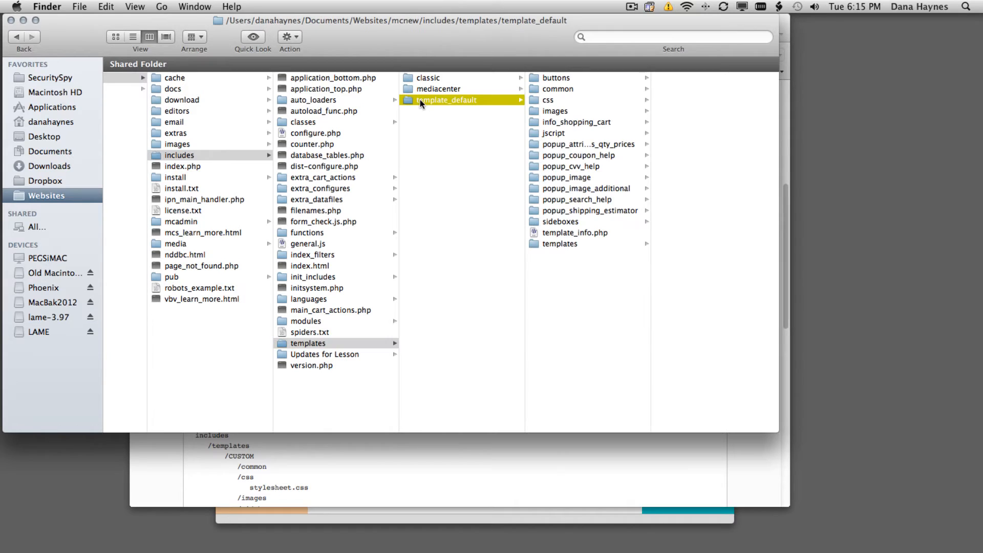
{"action": "left_click", "coordinate": [548, 100]}
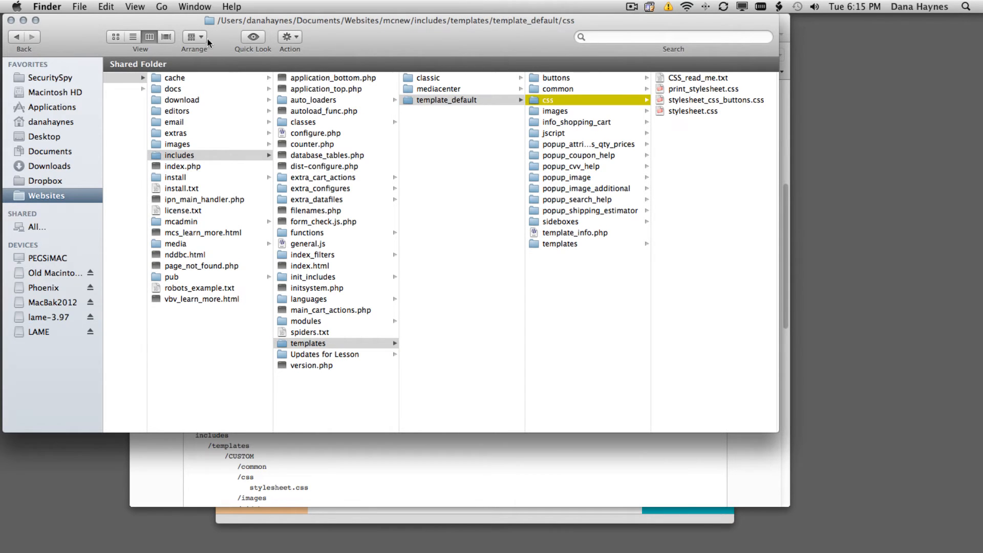
{"action": "left_click", "coordinate": [104, 7]}
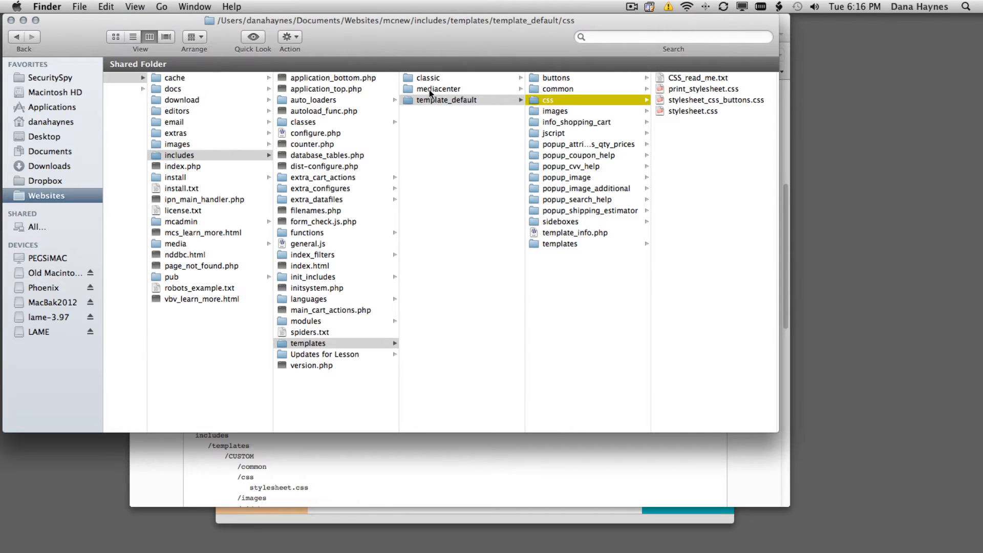
{"action": "left_click", "coordinate": [441, 89]}
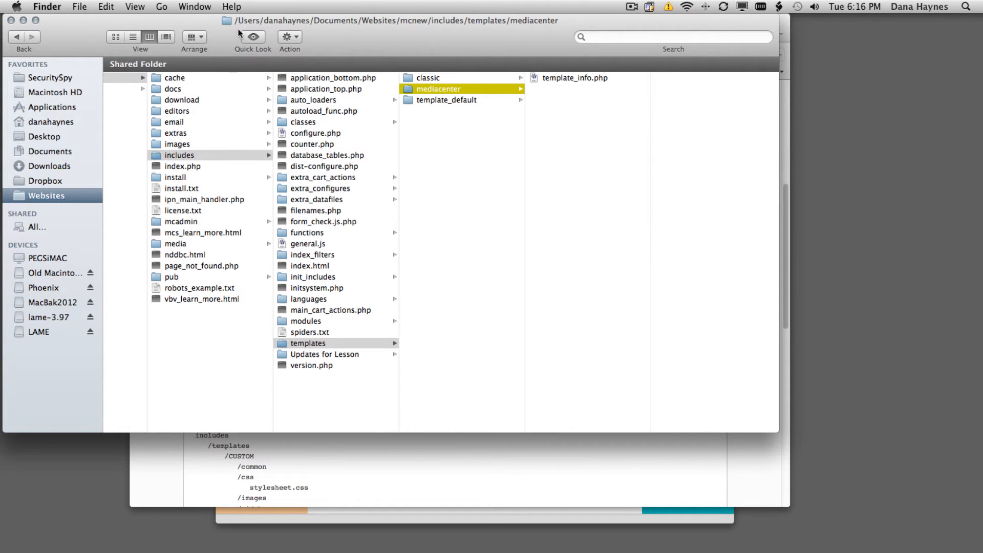
{"action": "left_click", "coordinate": [104, 7]}
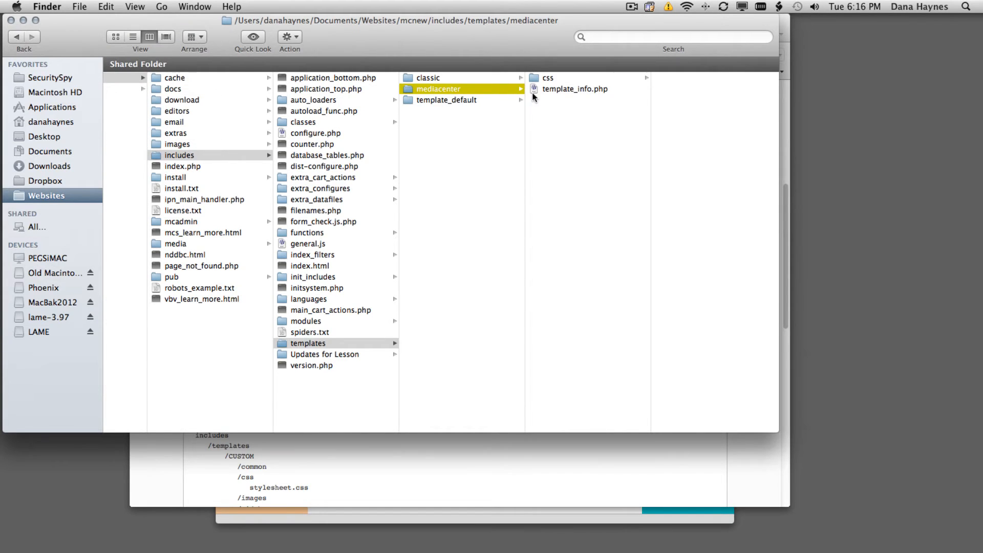
{"action": "mouse_move", "coordinate": [542, 106]}
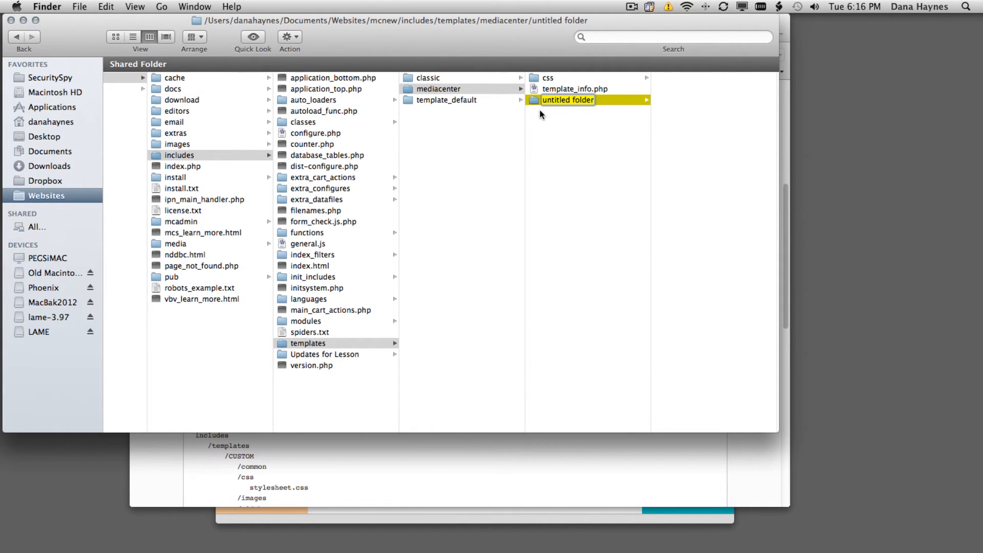
Step: Create common, templates, images and sideboxes subfolders inside mediacenter
{"action": "type", "text": "common"}
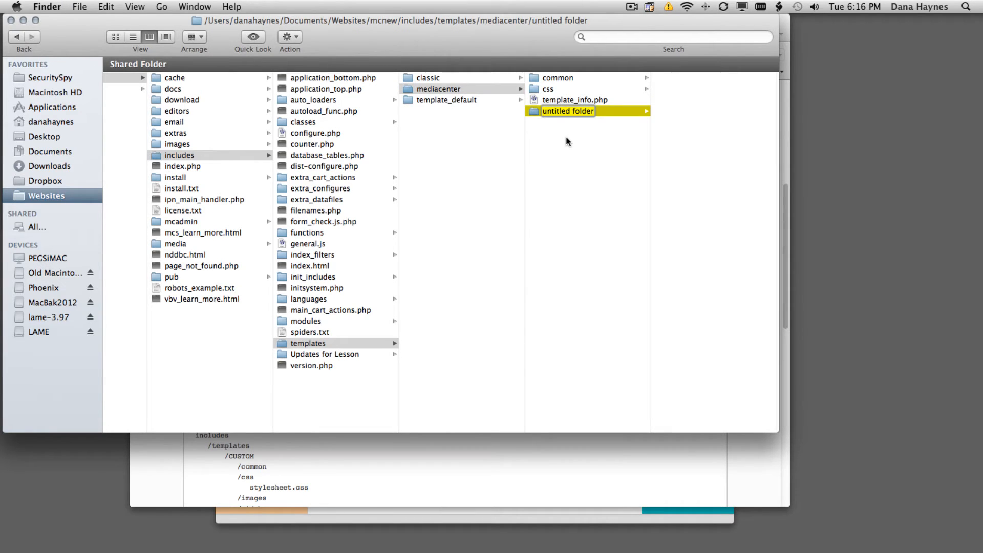
{"action": "type", "text": "templates"}
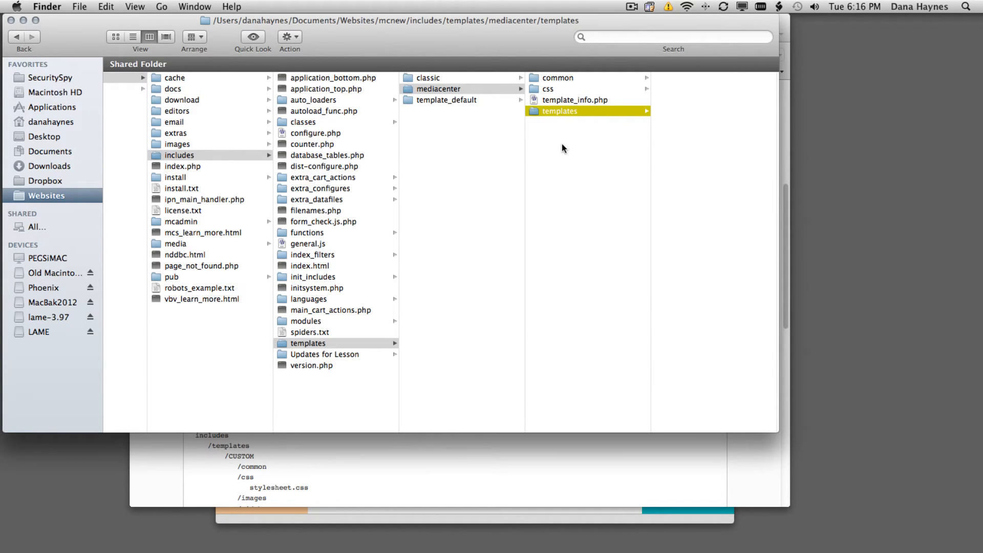
{"action": "mouse_move", "coordinate": [243, 475]}
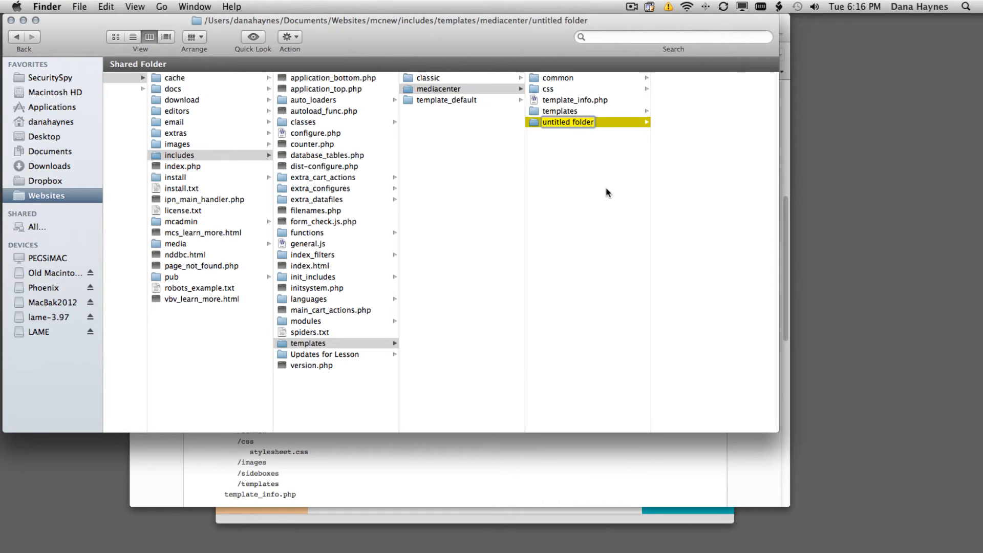
{"action": "type", "text": "images"}
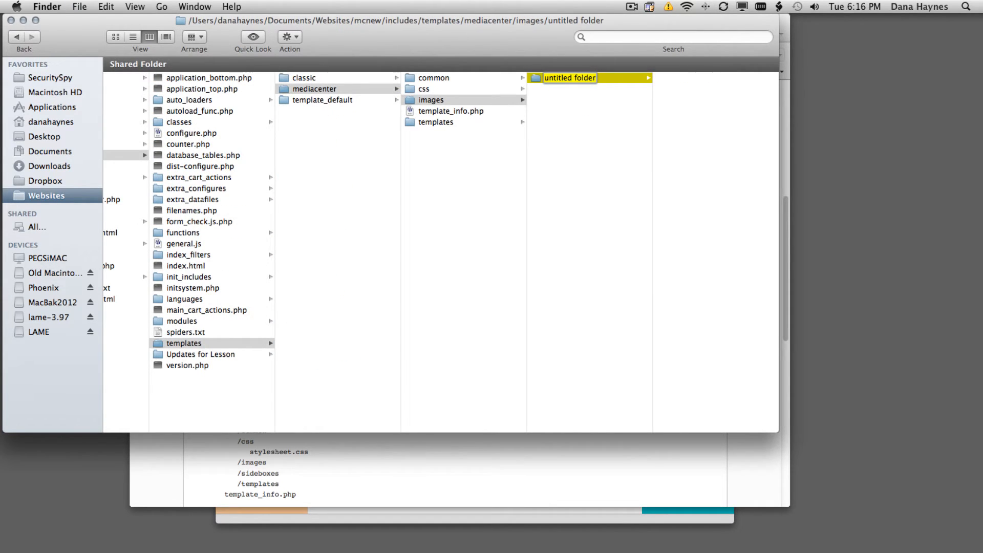
{"action": "type", "text": "sideboxes"}
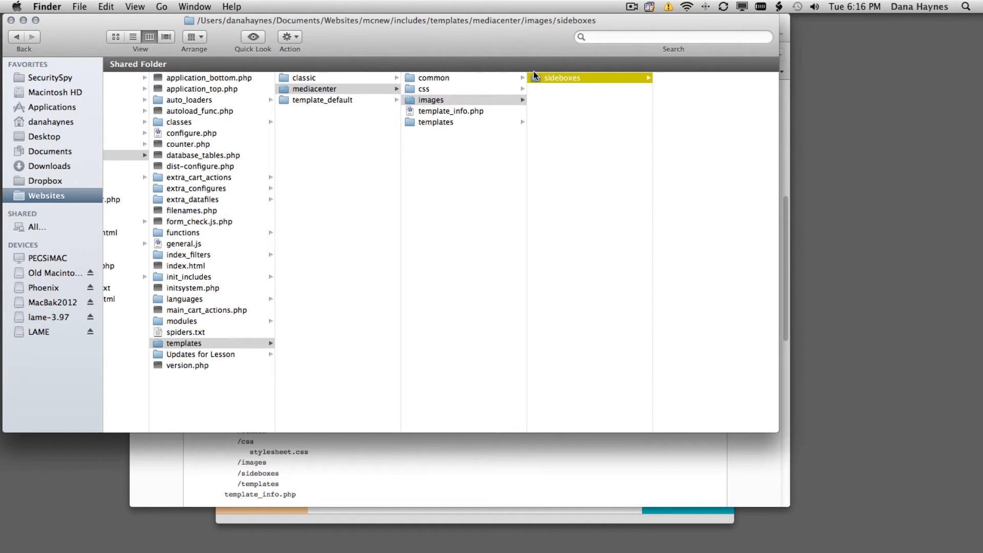
{"action": "left_click", "coordinate": [432, 100]}
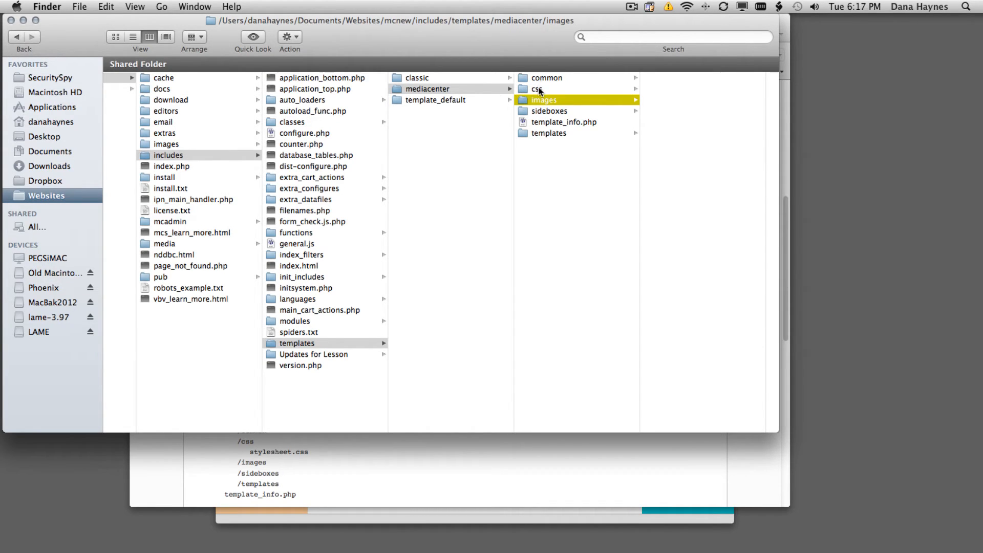
Step: Inspect the stylesheet files in mediacenter's css folder, then check the neighbouring folder
{"action": "left_click", "coordinate": [537, 89]}
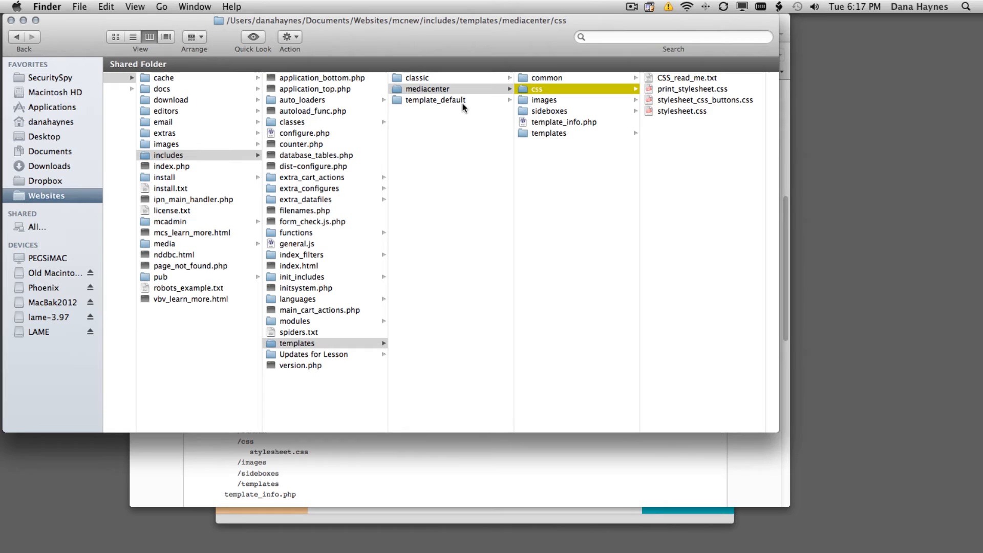
{"action": "mouse_move", "coordinate": [539, 112]}
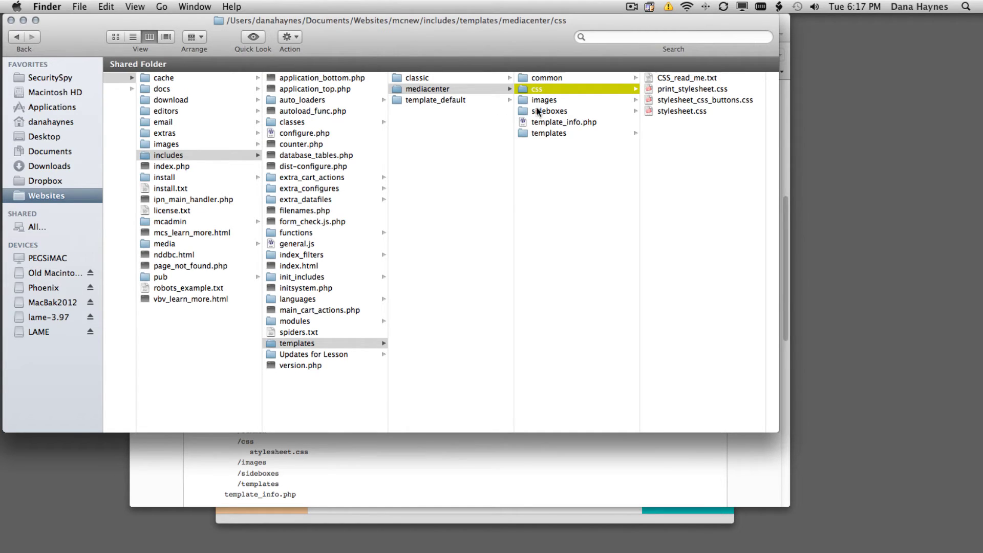
{"action": "mouse_move", "coordinate": [565, 129]}
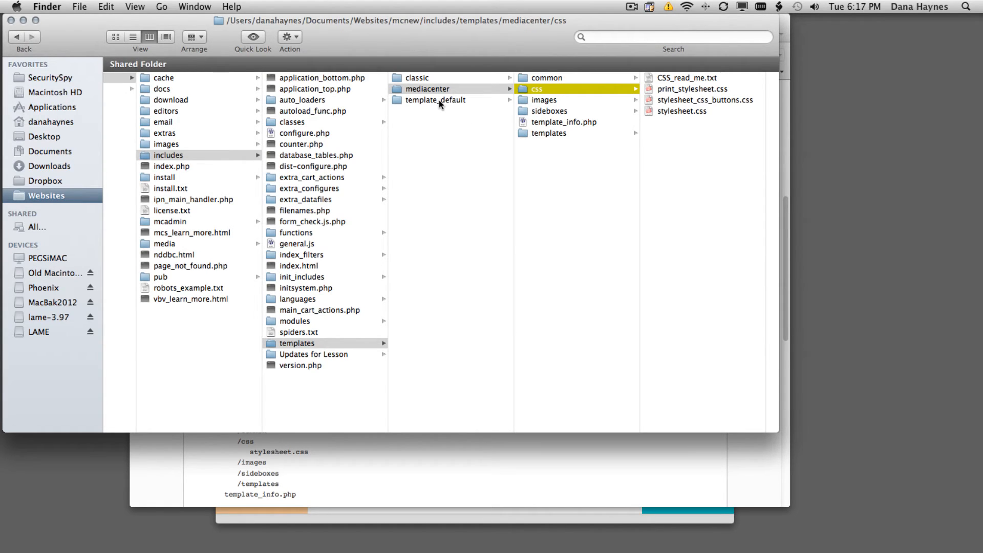
{"action": "left_click", "coordinate": [434, 100]}
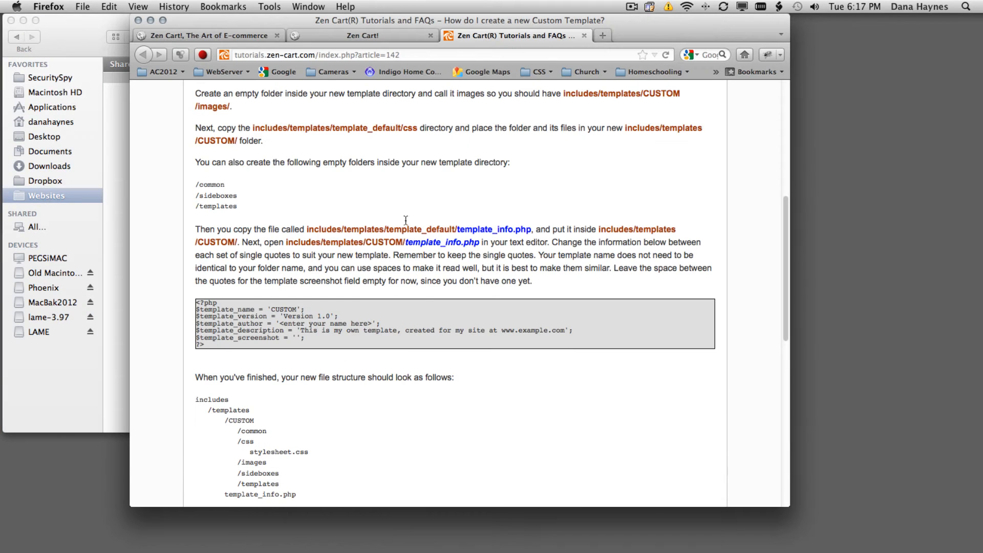
Step: View the storefront's classic look, then switch to the admin Template Selection page
{"action": "left_click", "coordinate": [209, 35]}
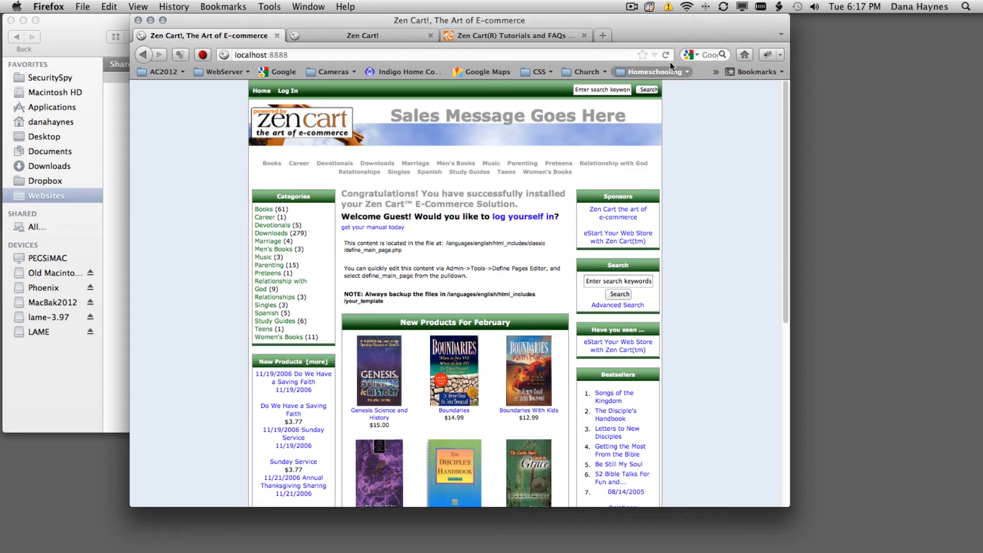
{"action": "left_click", "coordinate": [669, 54]}
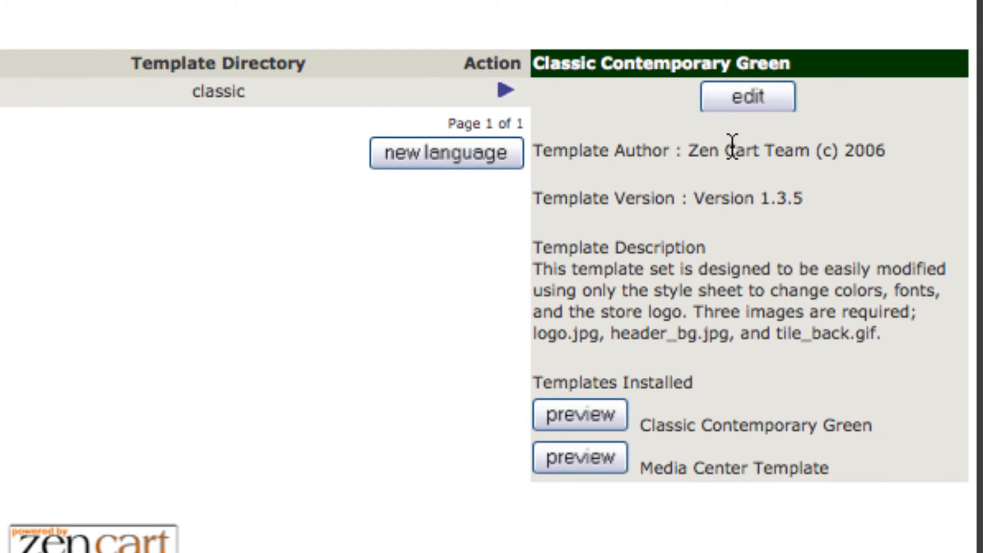
Step: Change the store's active template to Media Center Template and update
{"action": "left_click", "coordinate": [748, 97]}
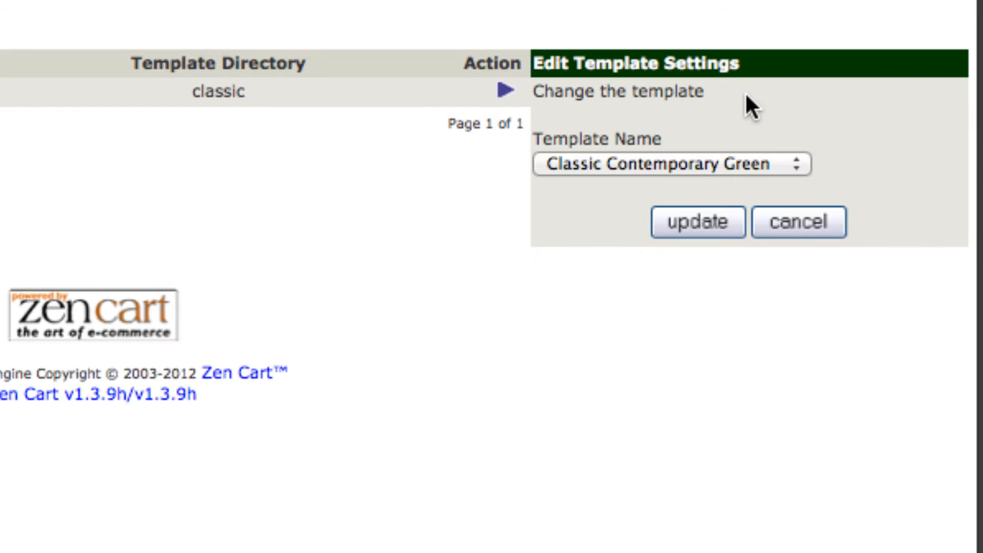
{"action": "left_click", "coordinate": [671, 164]}
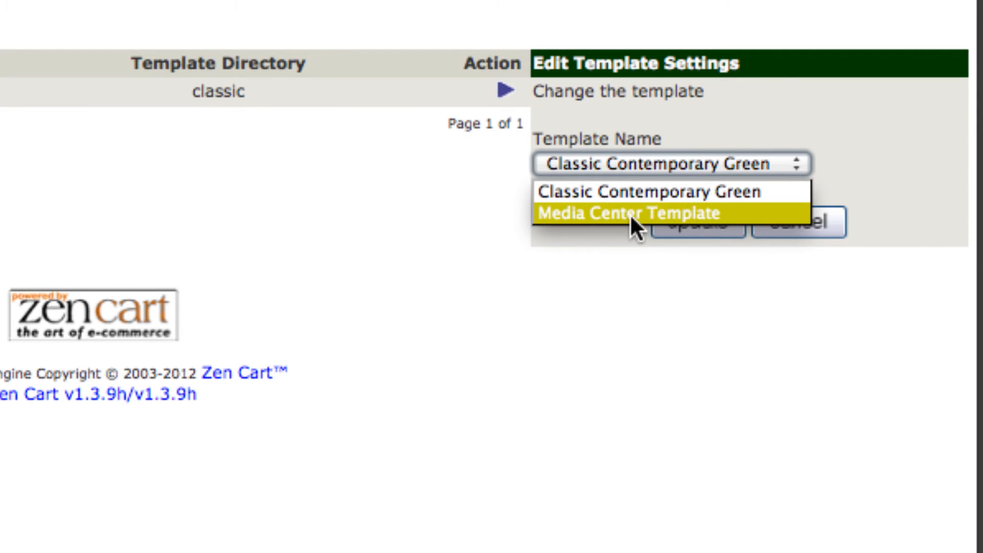
{"action": "left_click", "coordinate": [631, 213]}
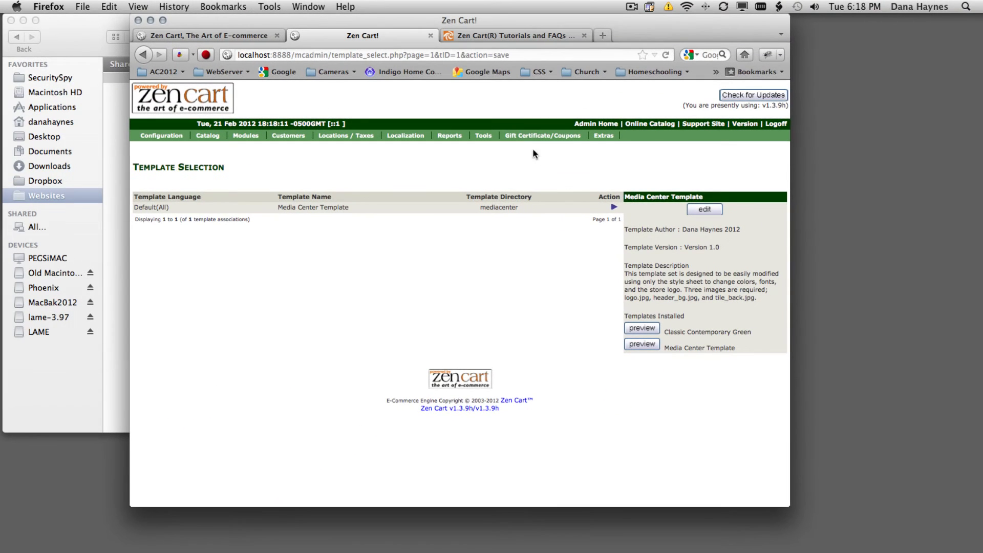
Step: Reset all sidebox settings to Media Center defaults in the Layout Boxes Controller
{"action": "left_click", "coordinate": [483, 135]}
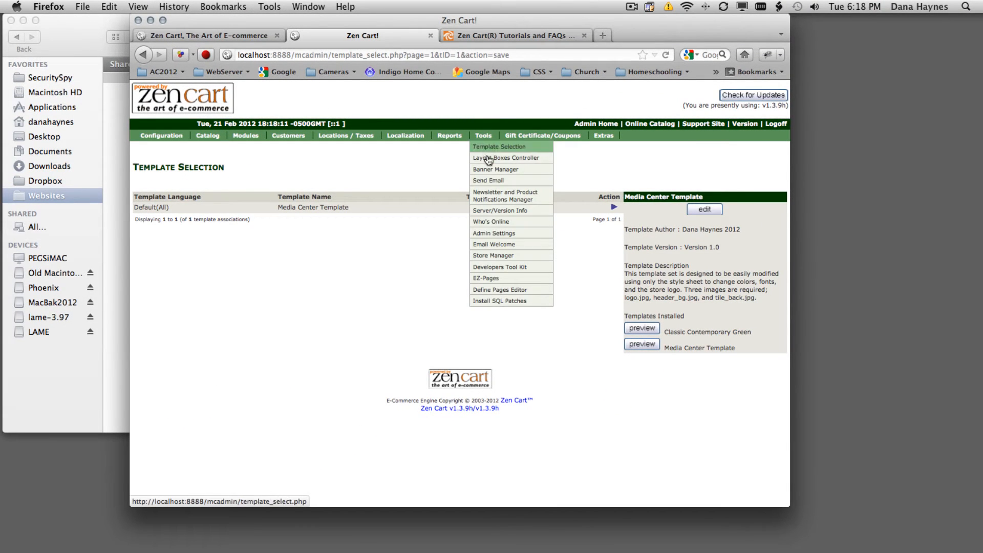
{"action": "left_click", "coordinate": [506, 158]}
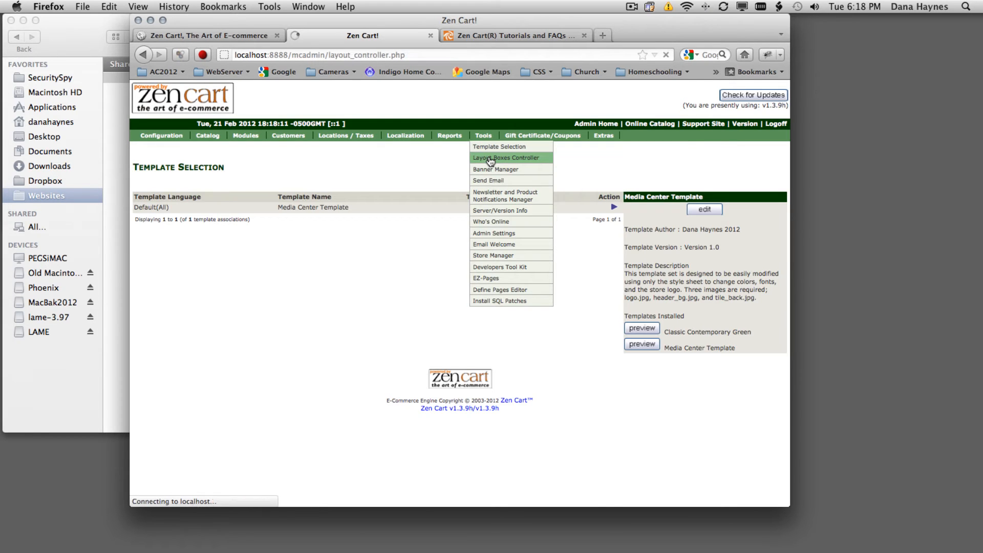
{"action": "left_click", "coordinate": [498, 158]}
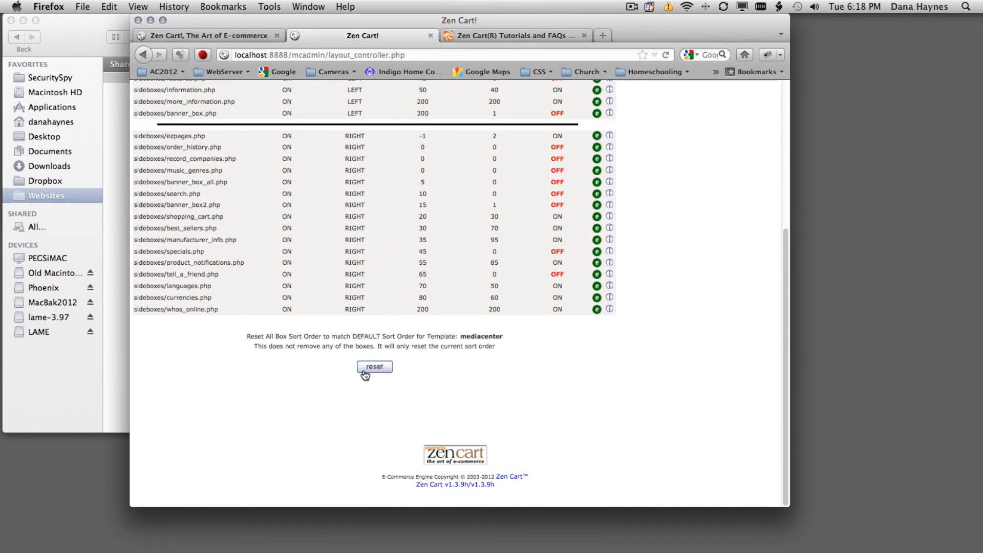
{"action": "left_click", "coordinate": [375, 366]}
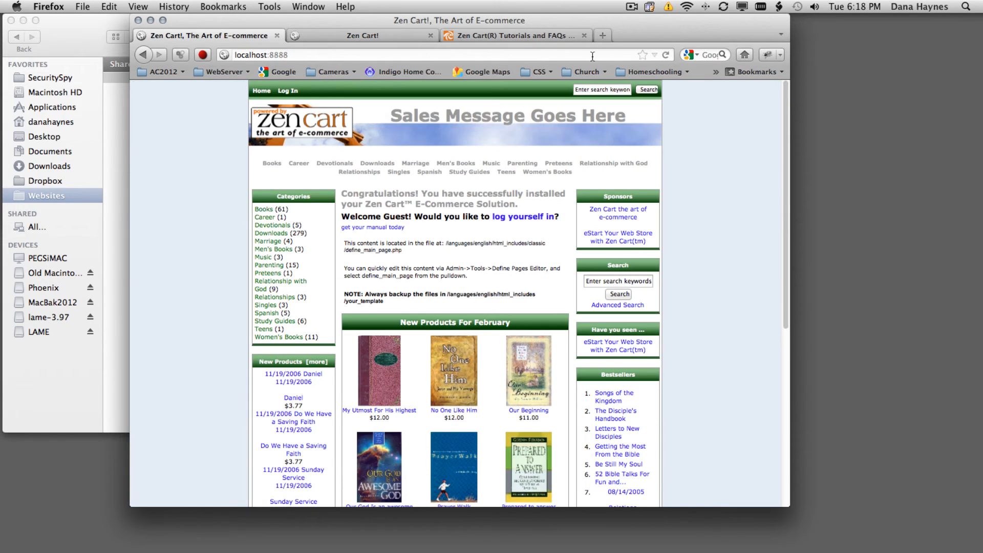
Step: Reload the storefront three times until the Media Center layout with new header appears
{"action": "left_click", "coordinate": [666, 54]}
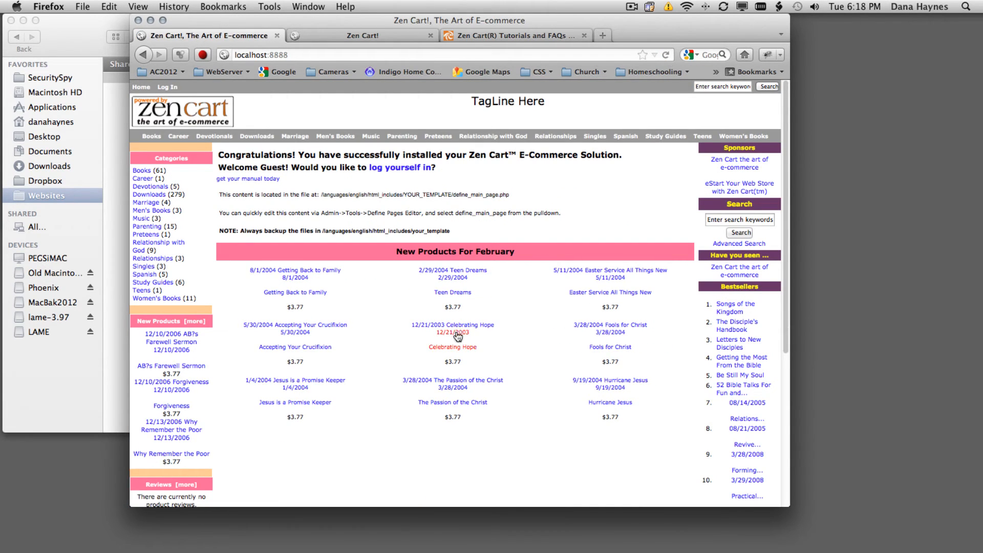
{"action": "left_click", "coordinate": [670, 54]}
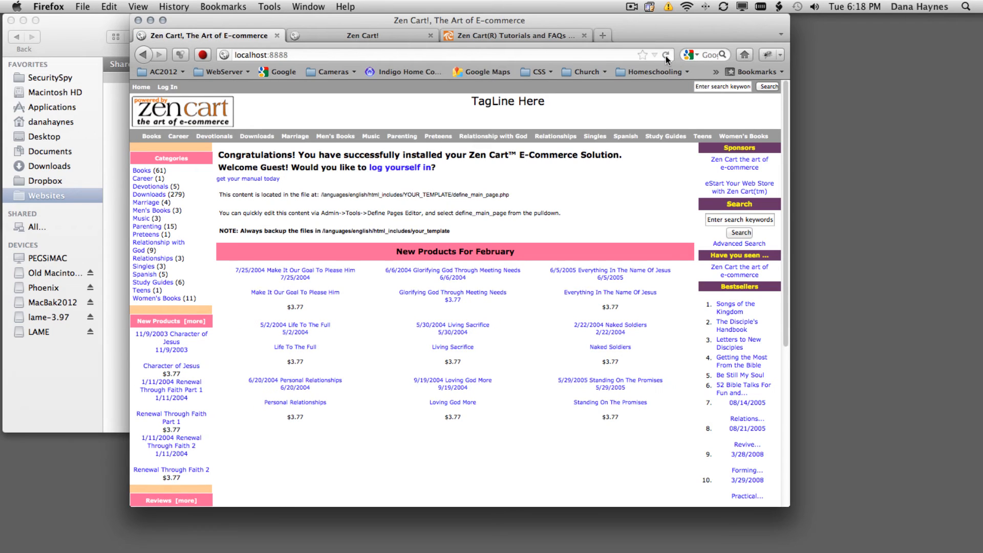
{"action": "left_click", "coordinate": [667, 54]}
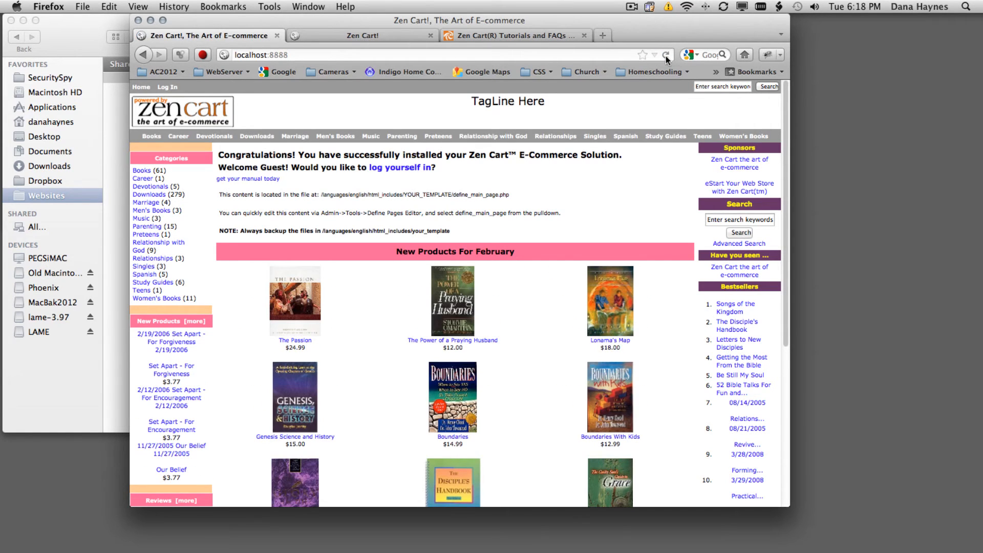
{"action": "mouse_move", "coordinate": [642, 160]}
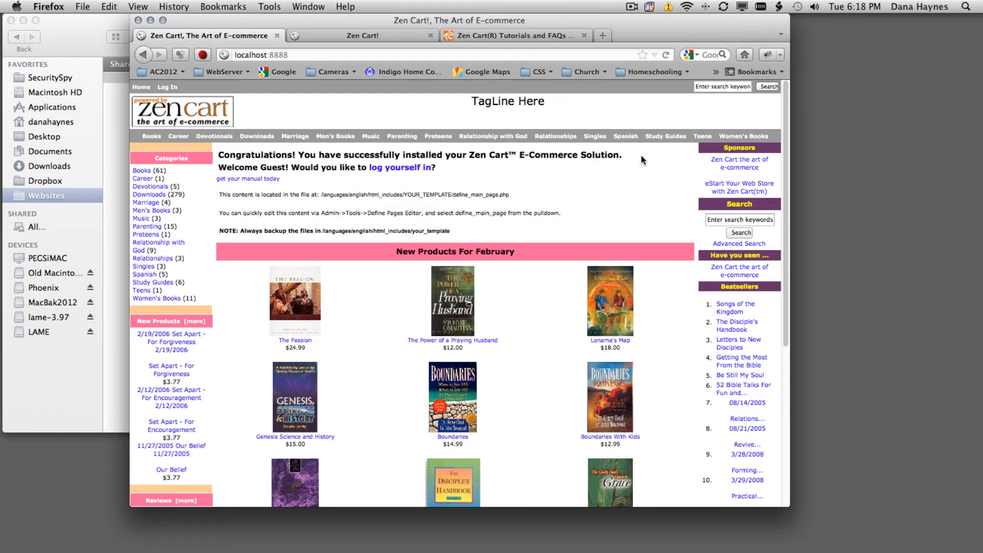
{"action": "mouse_move", "coordinate": [596, 327]}
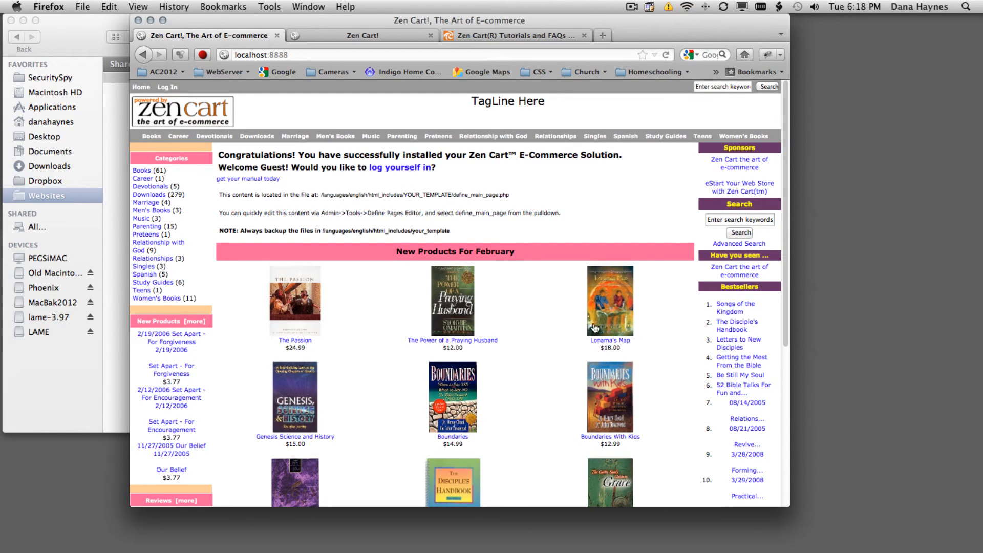
{"action": "mouse_move", "coordinate": [560, 287]}
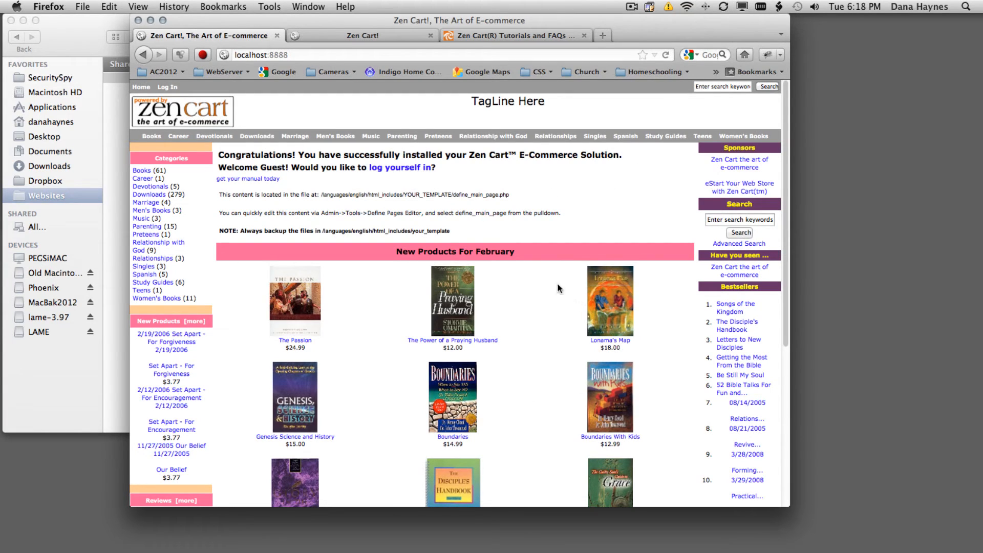
Step: Go back to the admin's Tools > Template Selection page
{"action": "left_click", "coordinate": [359, 35]}
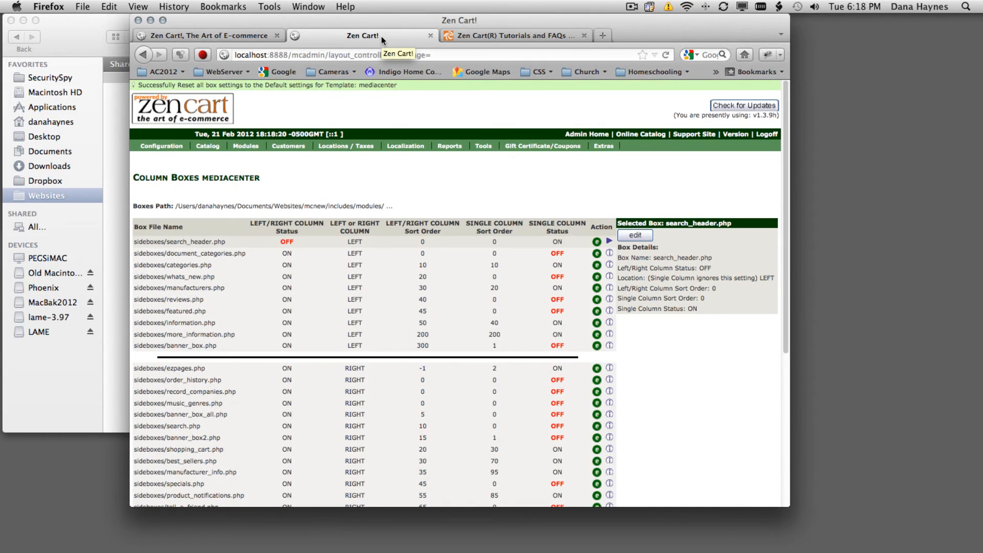
{"action": "left_click", "coordinate": [484, 146]}
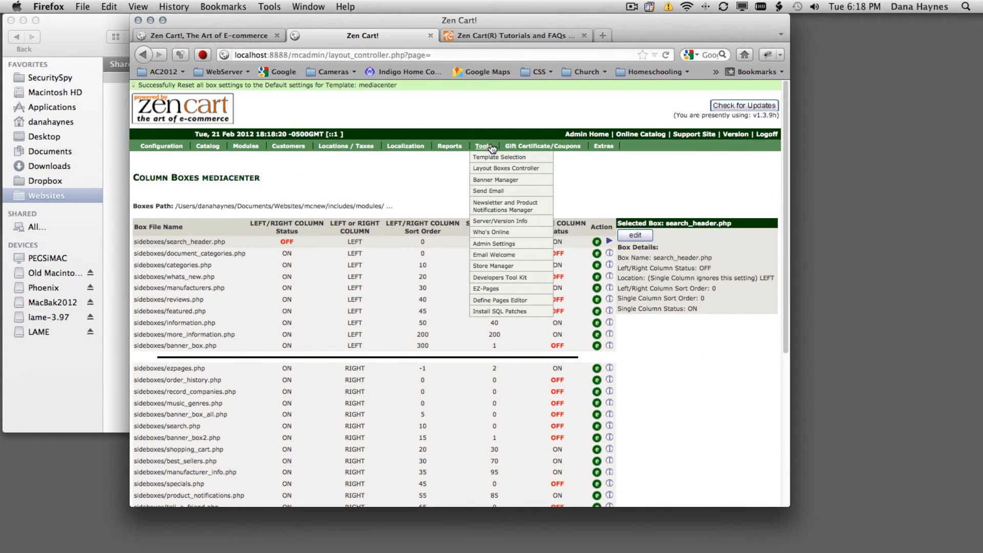
{"action": "left_click", "coordinate": [499, 157]}
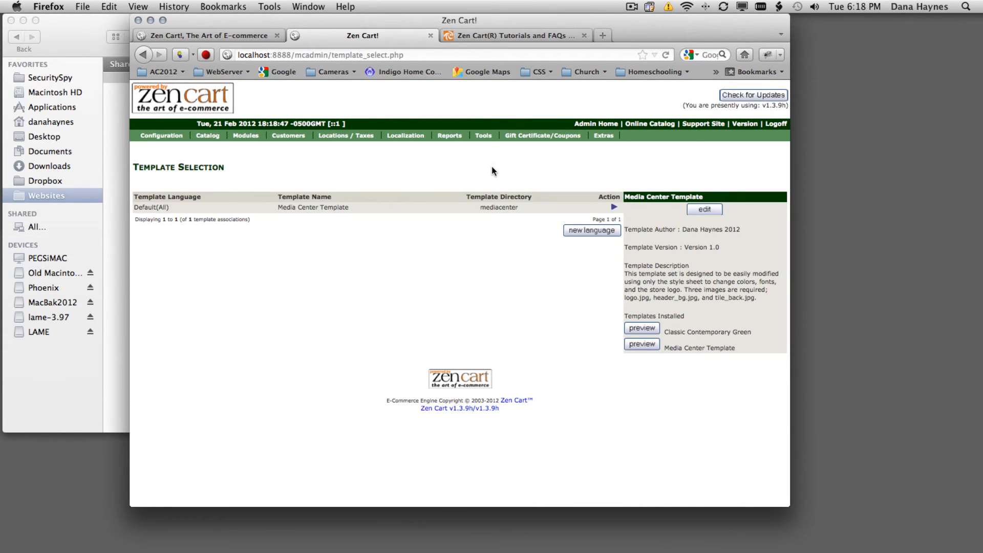
Step: Preview Media Center and Classic Contemporary Green templates; select missing scr_template_default.jpg name
{"action": "left_click", "coordinate": [642, 345]}
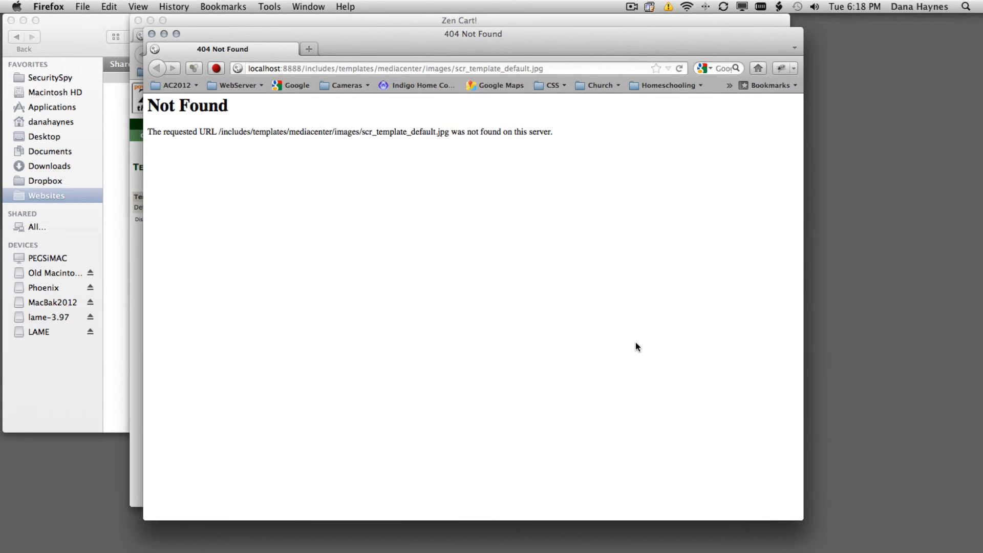
{"action": "mouse_move", "coordinate": [450, 207]}
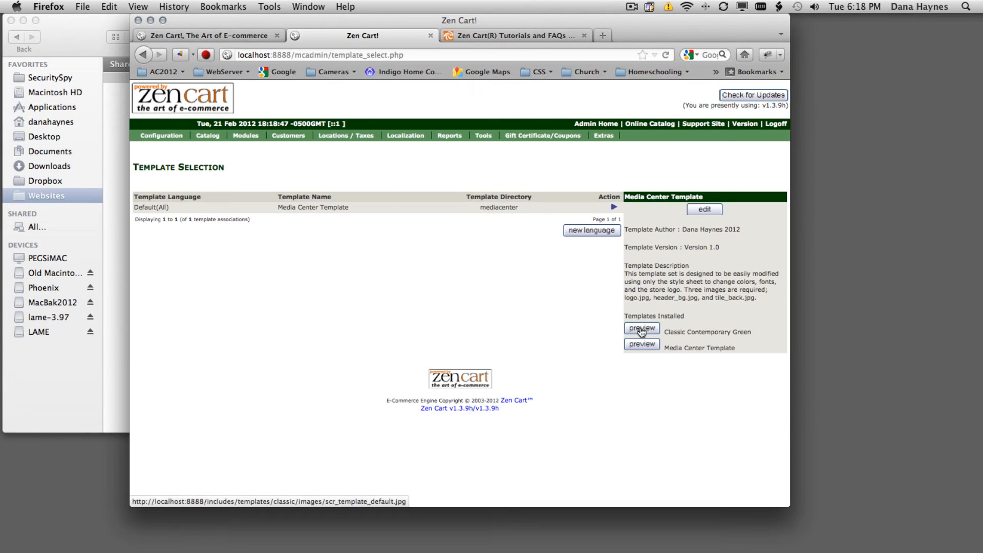
{"action": "left_click", "coordinate": [641, 328]}
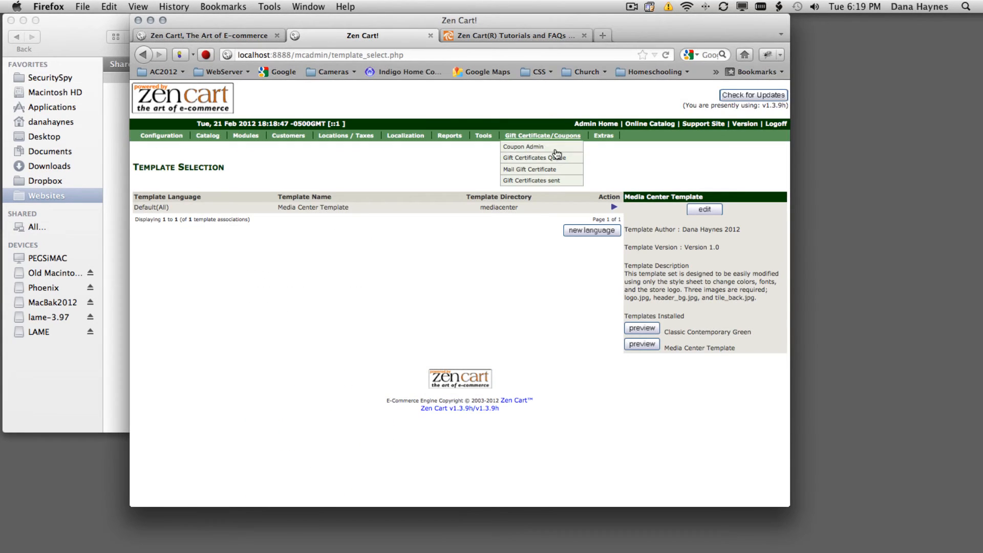
{"action": "left_click", "coordinate": [484, 135]}
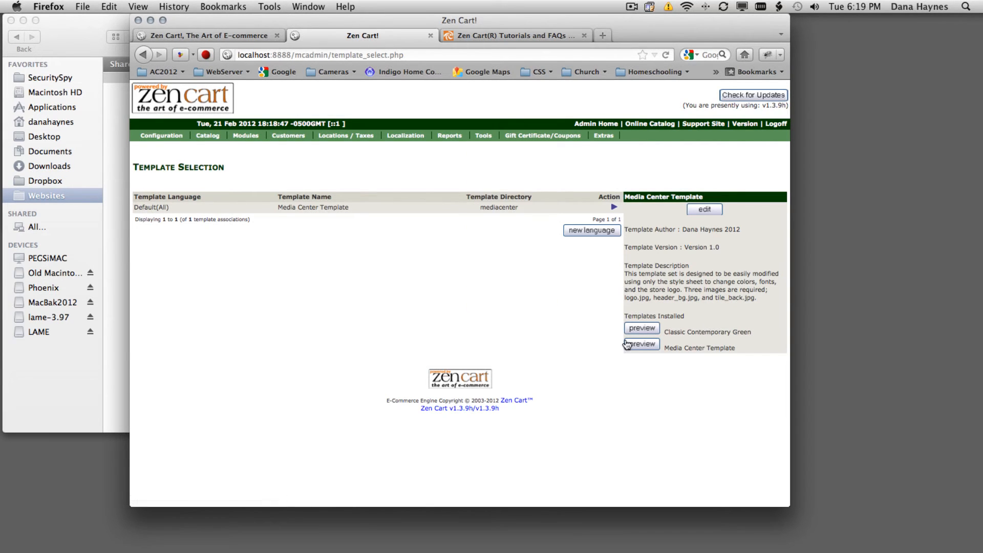
{"action": "left_click", "coordinate": [641, 344]}
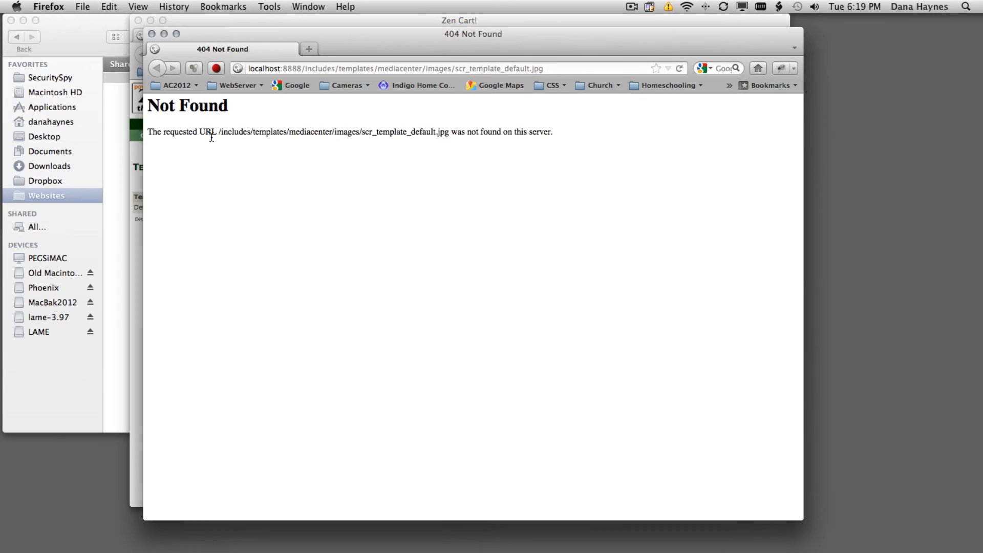
{"action": "mouse_move", "coordinate": [362, 133]}
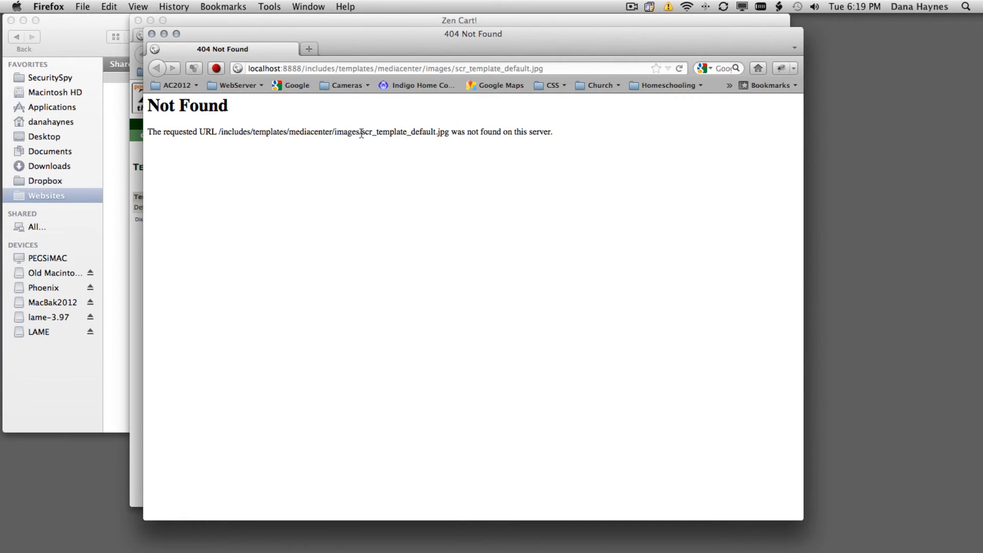
{"action": "double_click", "coordinate": [404, 132]}
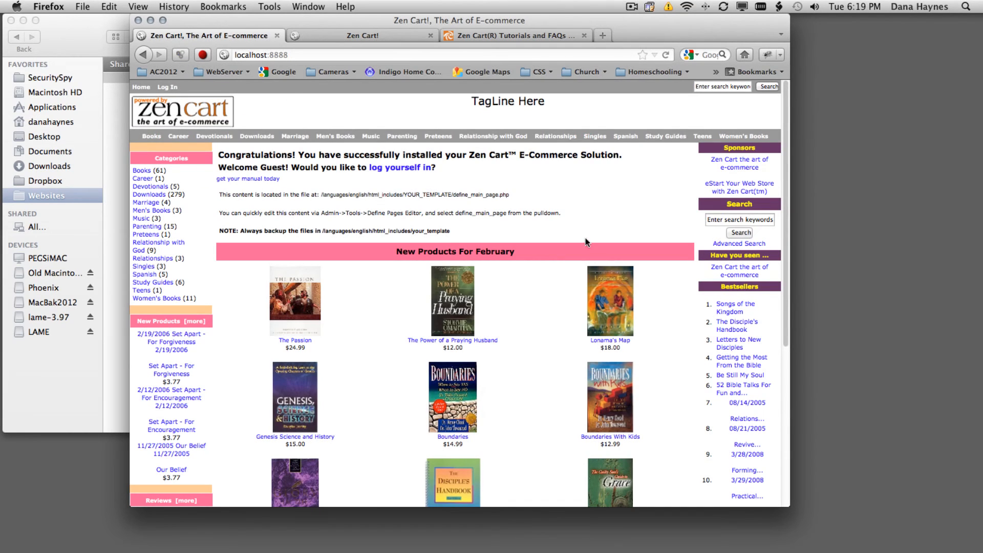
{"action": "mouse_move", "coordinate": [528, 317]}
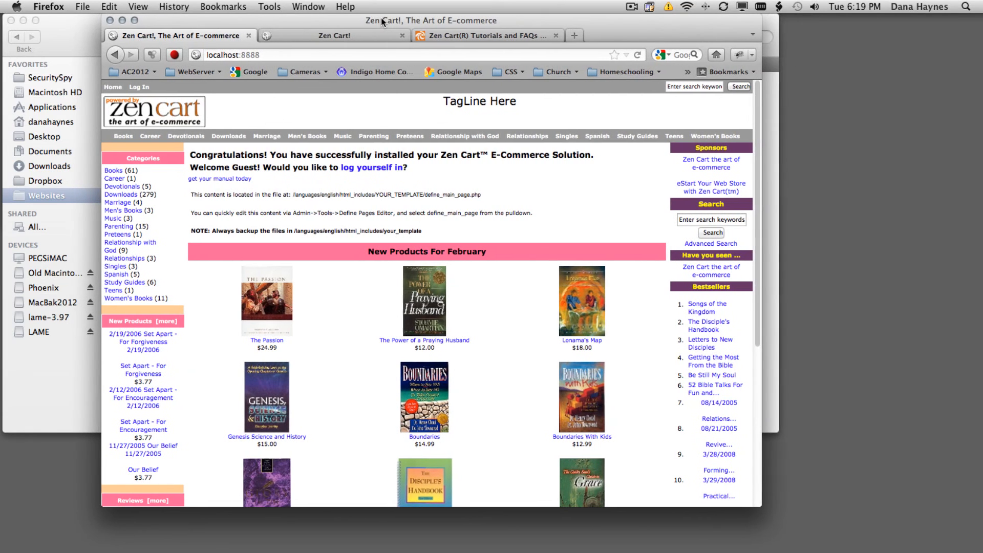
Step: Print the storefront home page and open the output as a PDF in Preview
{"action": "left_click", "coordinate": [83, 6]}
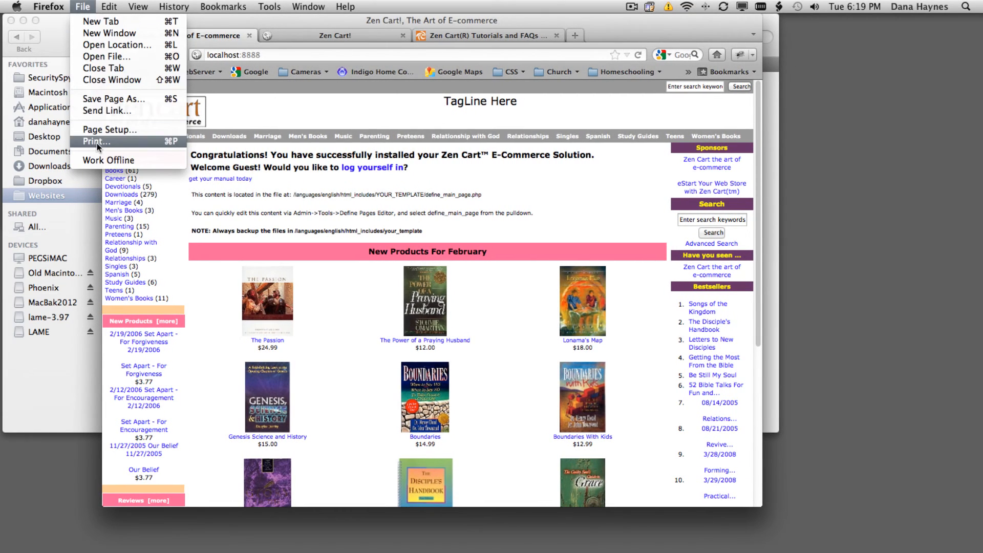
{"action": "left_click", "coordinate": [96, 141]}
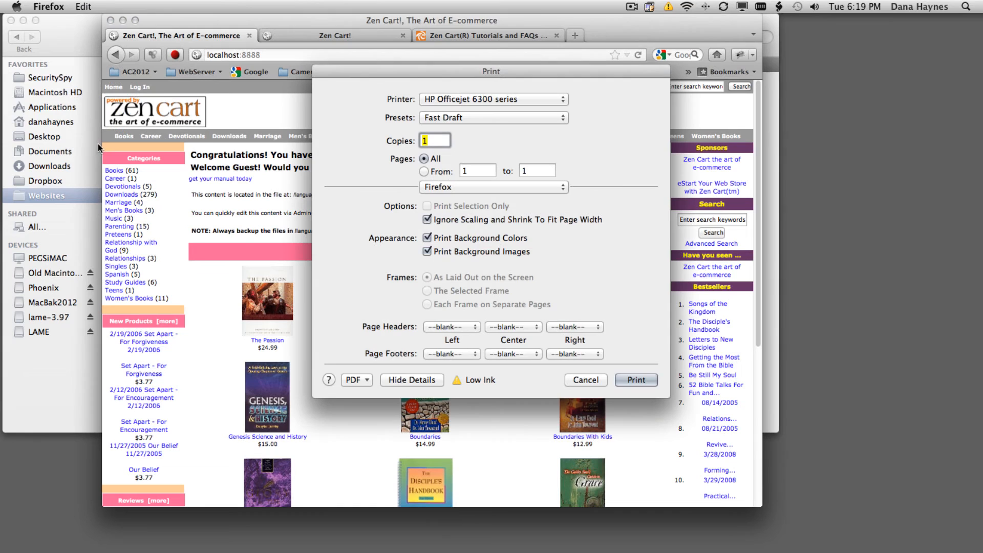
{"action": "left_click", "coordinate": [356, 380]}
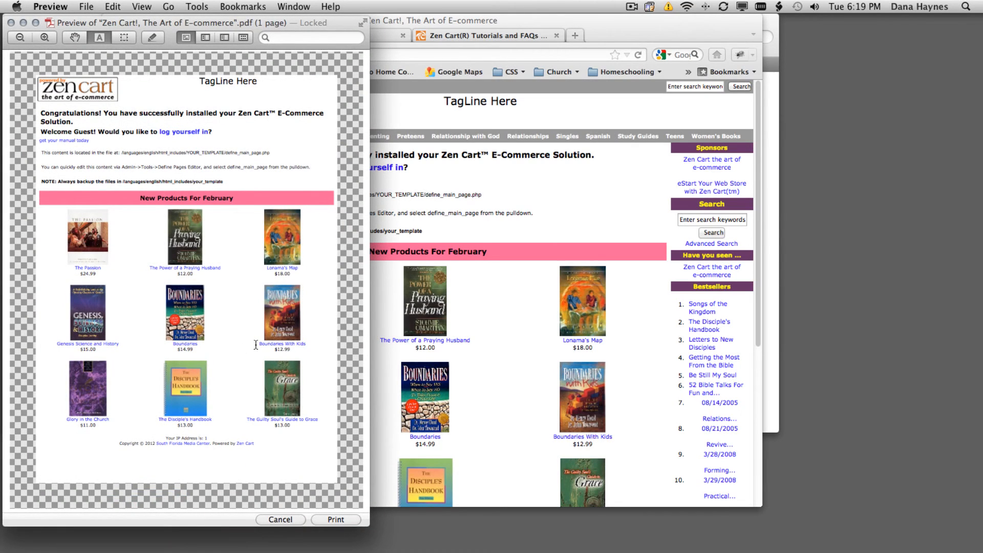
{"action": "mouse_move", "coordinate": [91, 8]}
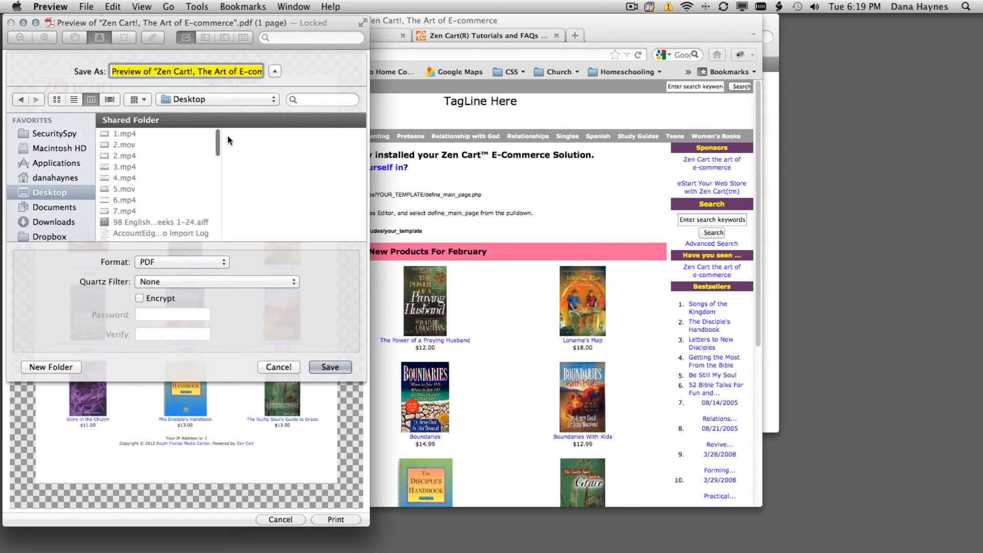
Step: Save the PDF to the images folder as scr_template_default.jpg.pdf, keeping both extensions, and close it
{"action": "left_click", "coordinate": [216, 99]}
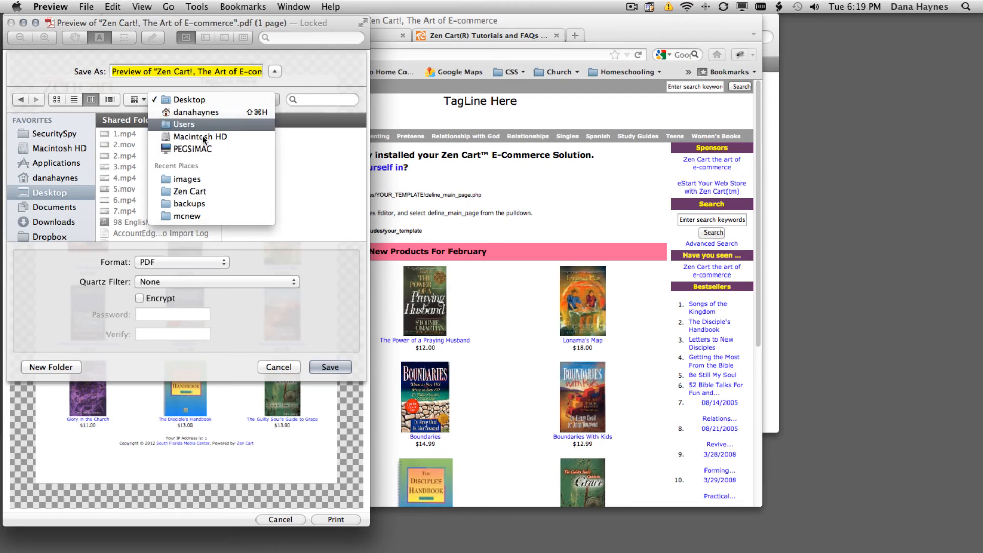
{"action": "mouse_move", "coordinate": [203, 179]}
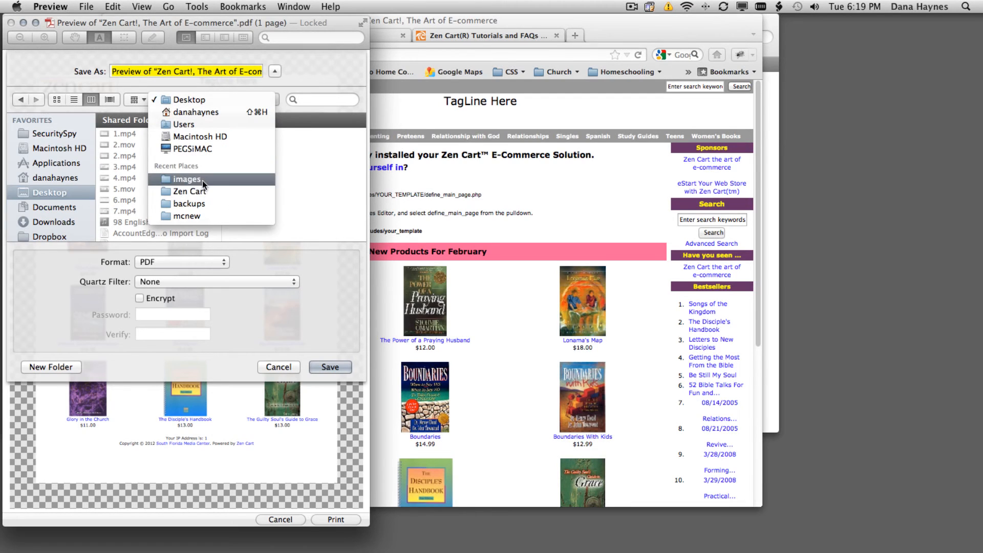
{"action": "left_click", "coordinate": [184, 179]}
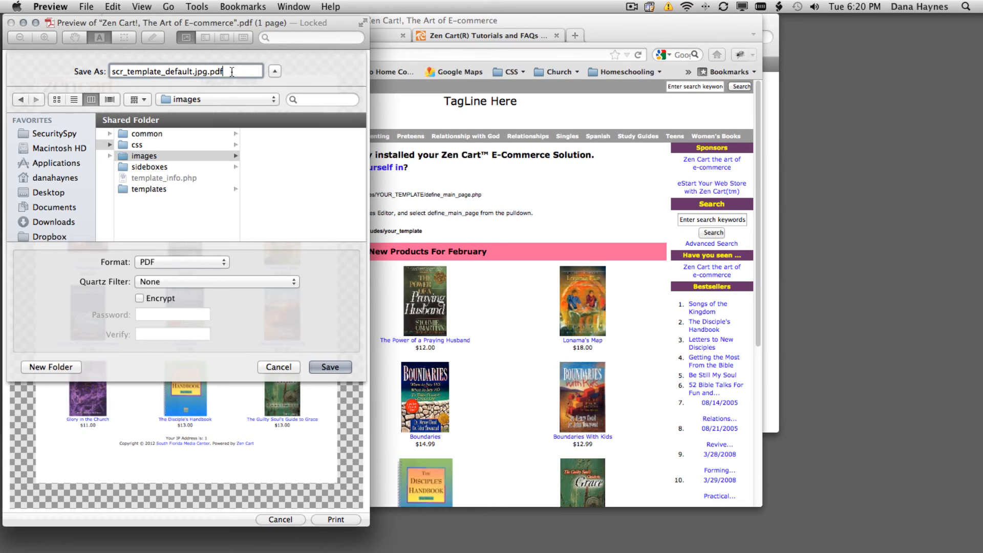
{"action": "key", "text": "backspace"}
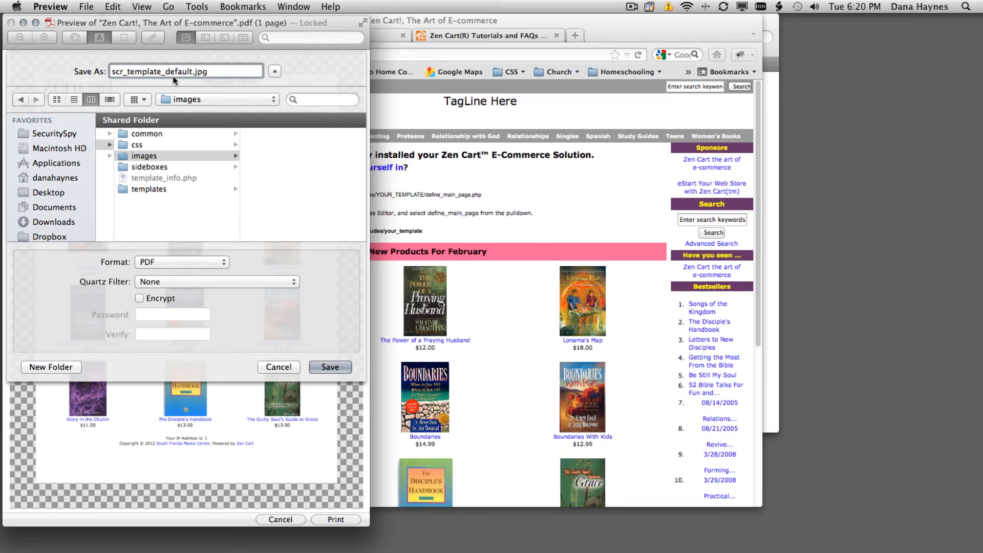
{"action": "left_click", "coordinate": [330, 367]}
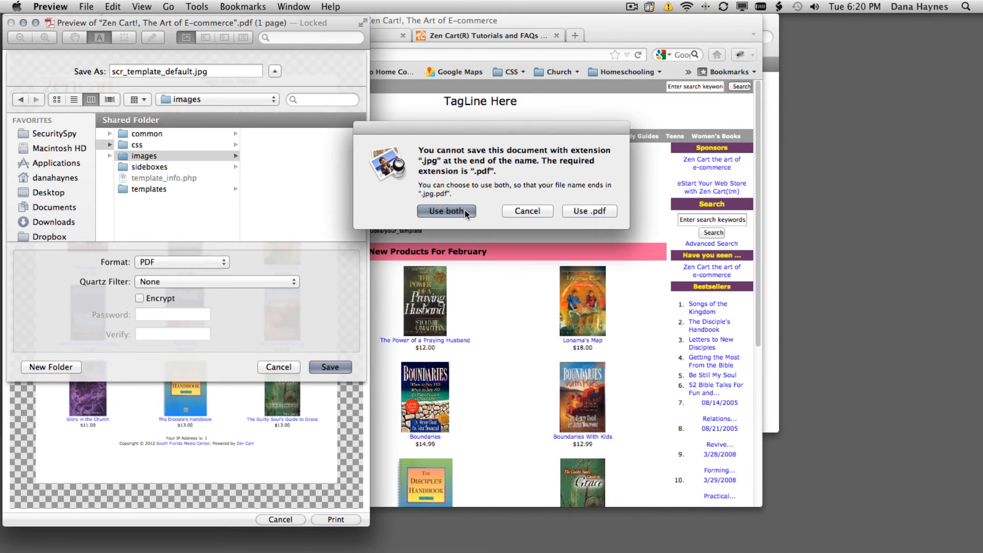
{"action": "left_click", "coordinate": [446, 211]}
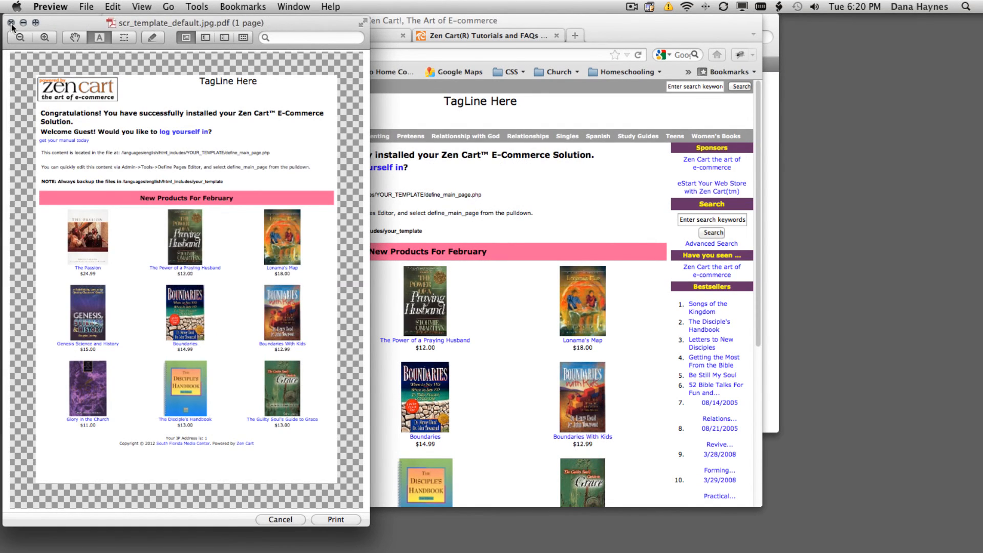
{"action": "left_click", "coordinate": [7, 24]}
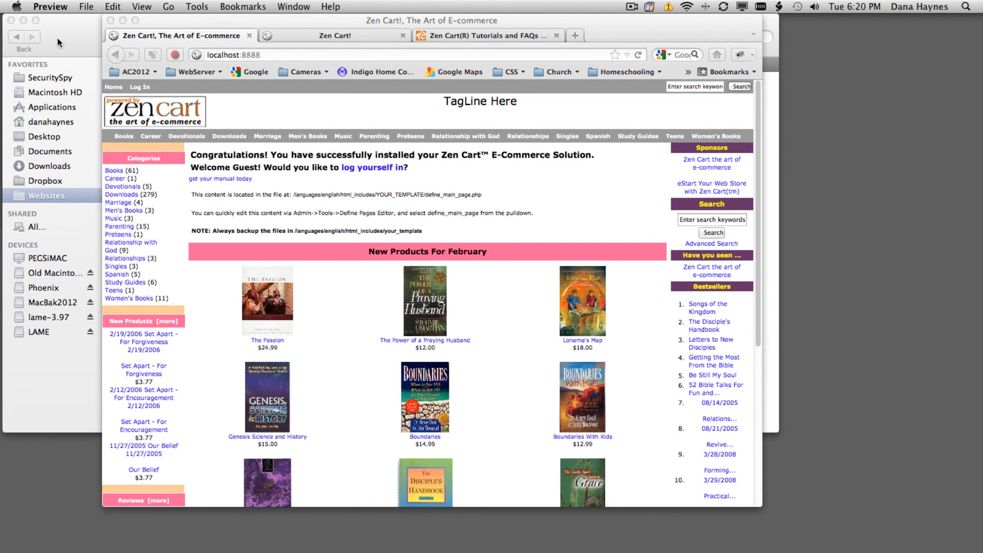
Step: Print the storefront from Firefox again with PDF > Open PDF in Preview
{"action": "left_click", "coordinate": [83, 6]}
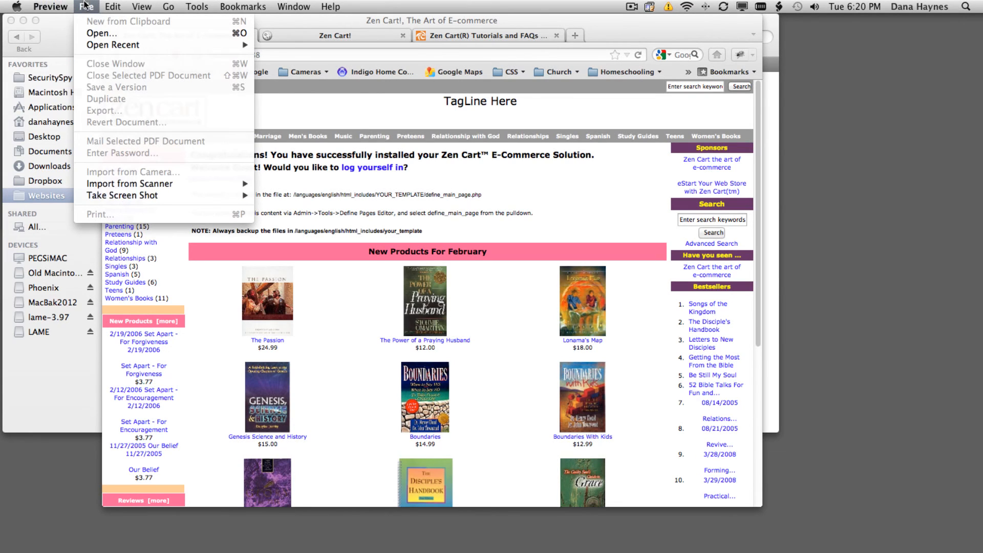
{"action": "left_click", "coordinate": [123, 7]}
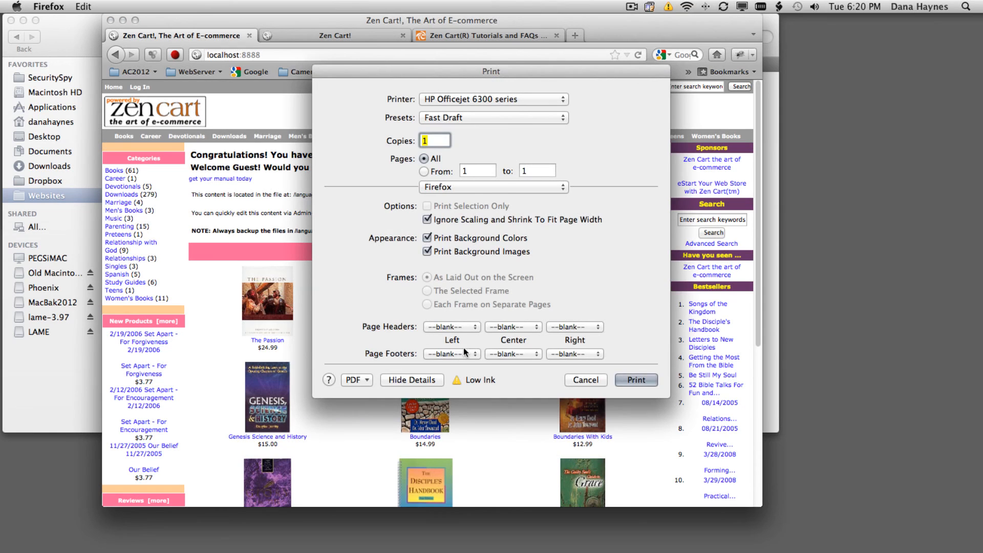
{"action": "left_click", "coordinate": [357, 380]}
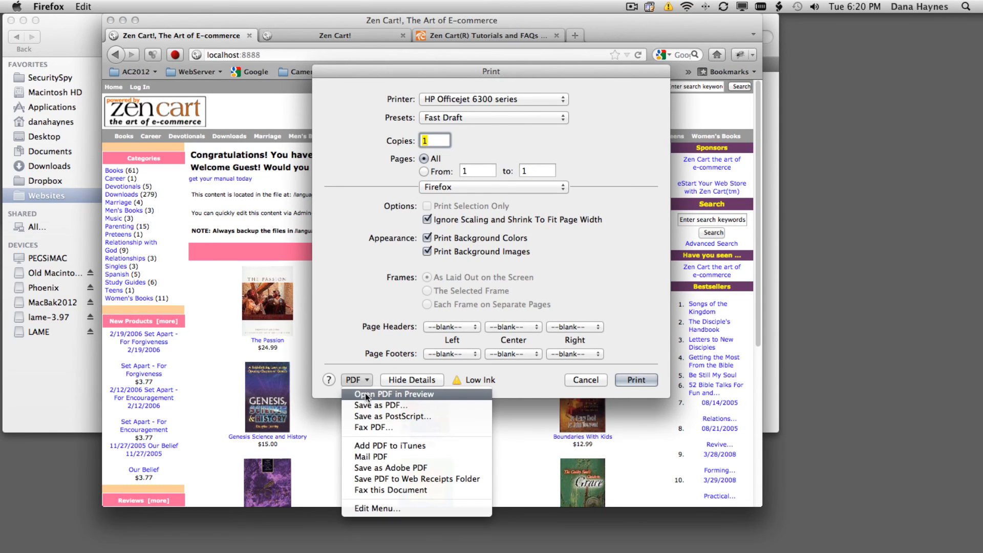
{"action": "left_click", "coordinate": [394, 394]}
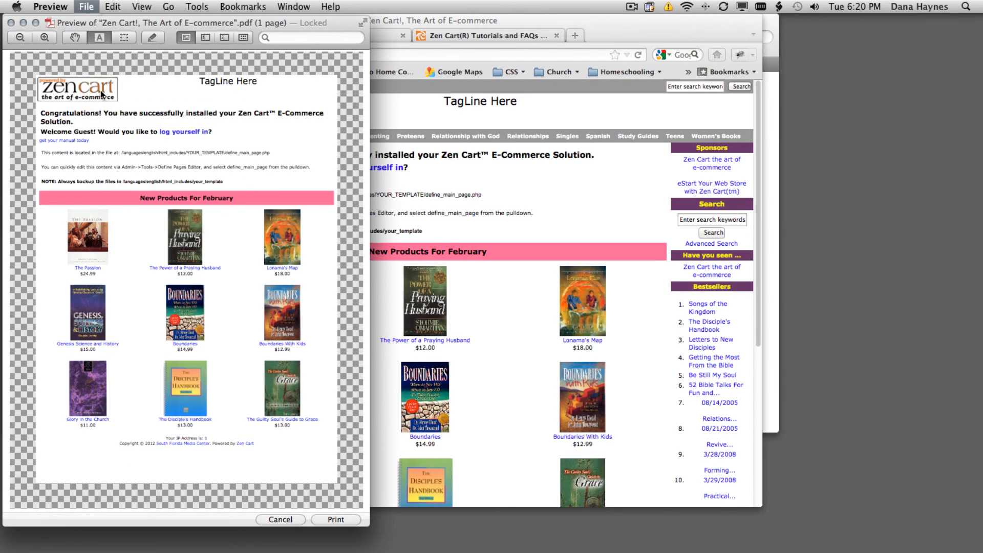
Step: Save the page as JPEG 'scr_template_default.jpg' into the images folder via Websites
{"action": "left_click", "coordinate": [179, 262]}
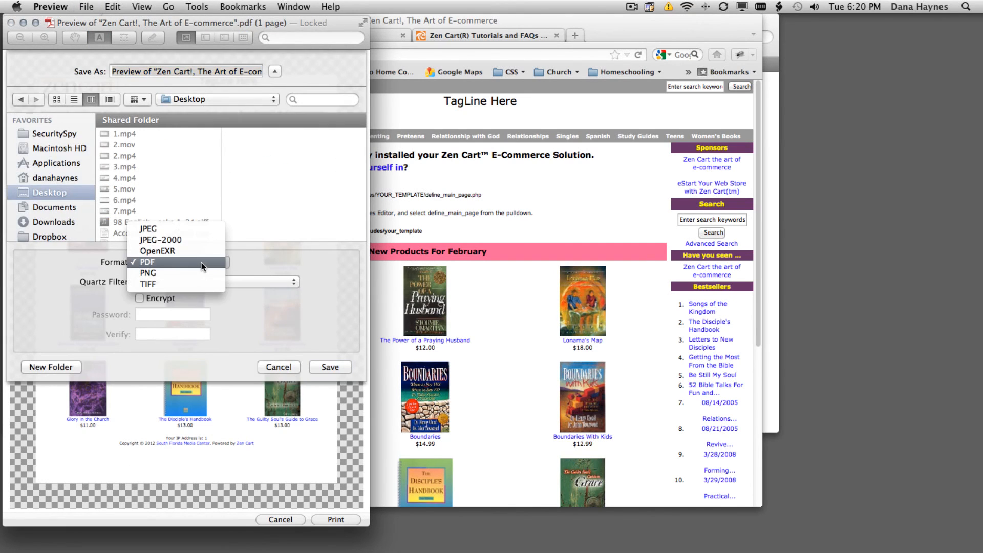
{"action": "left_click", "coordinate": [148, 229]}
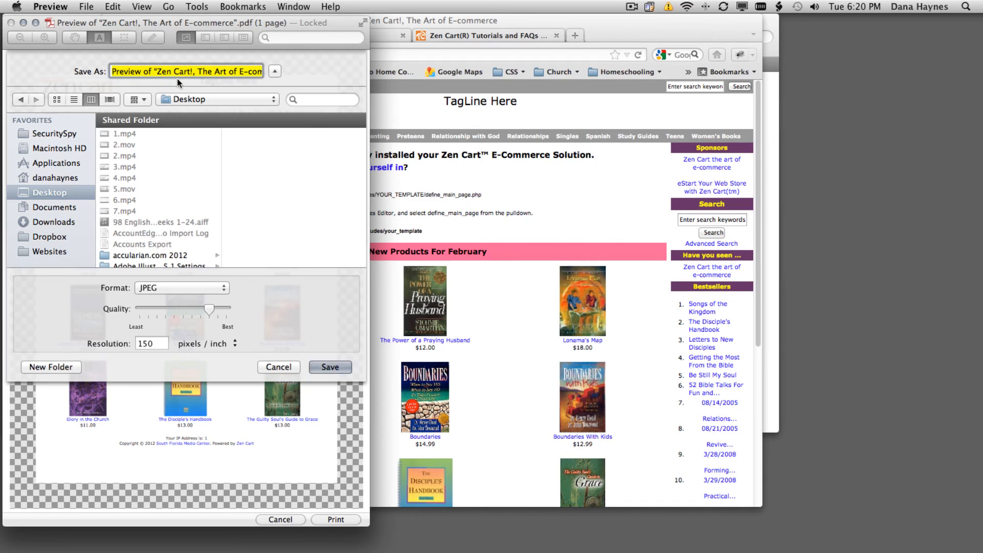
{"action": "type", "text": "scr_template_default.jpg.jpg"}
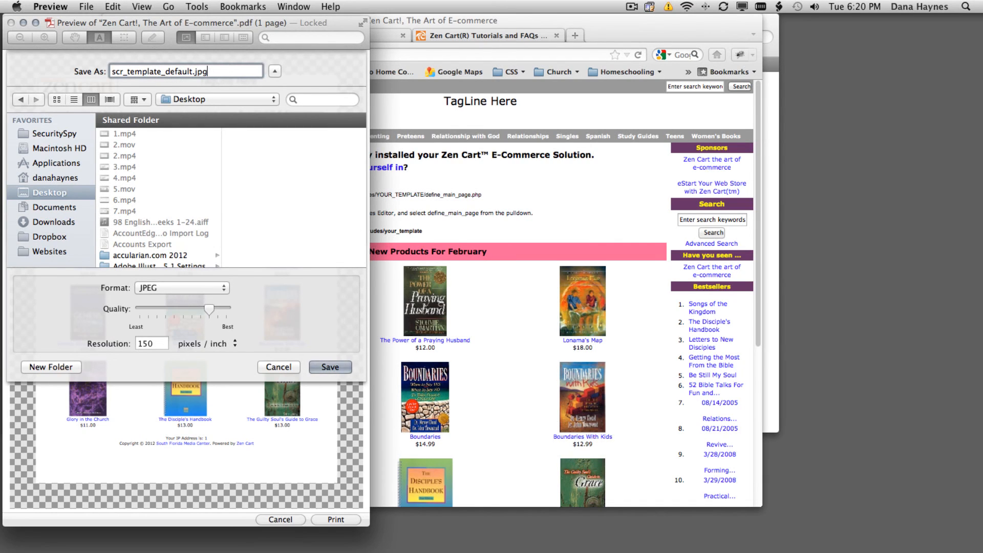
{"action": "left_click", "coordinate": [216, 99]}
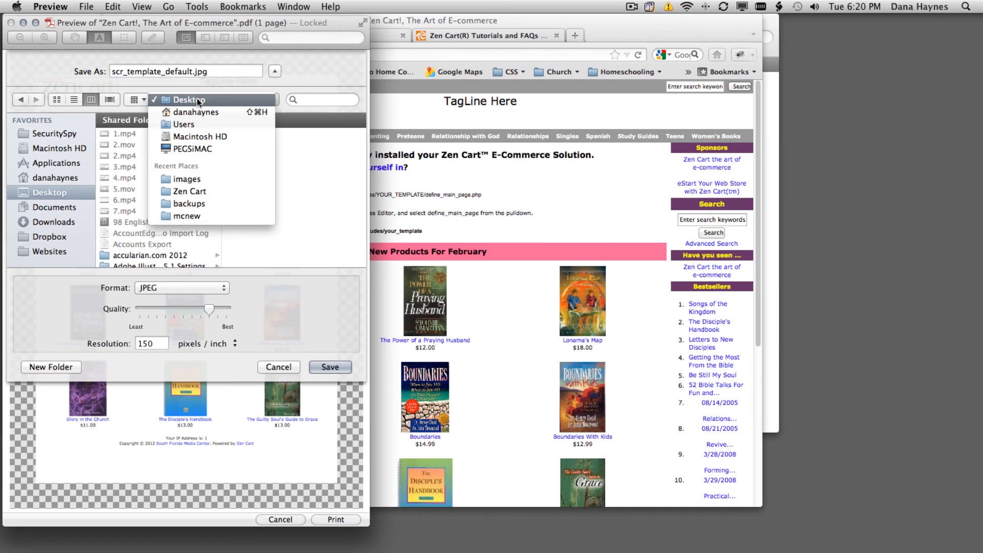
{"action": "left_click", "coordinate": [192, 99]}
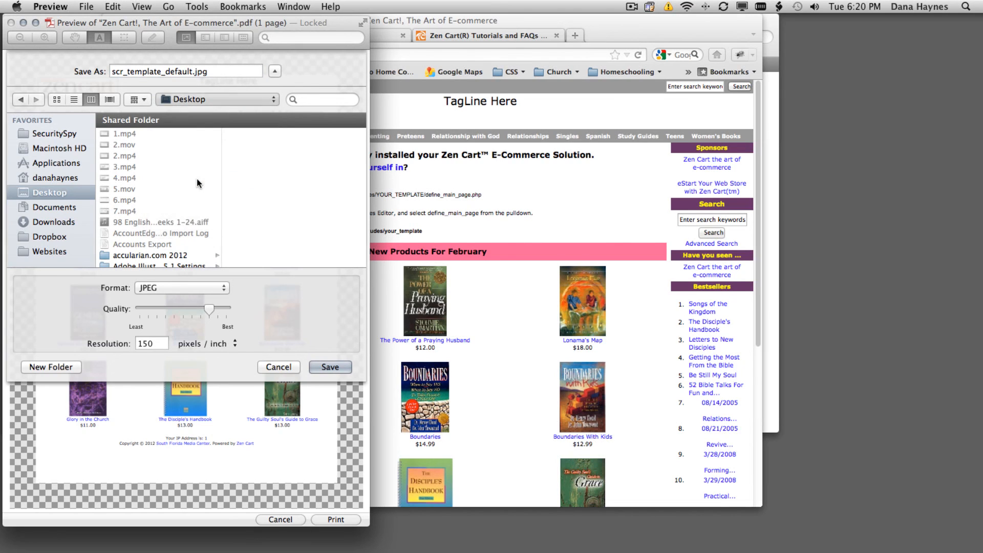
{"action": "left_click", "coordinate": [50, 252]}
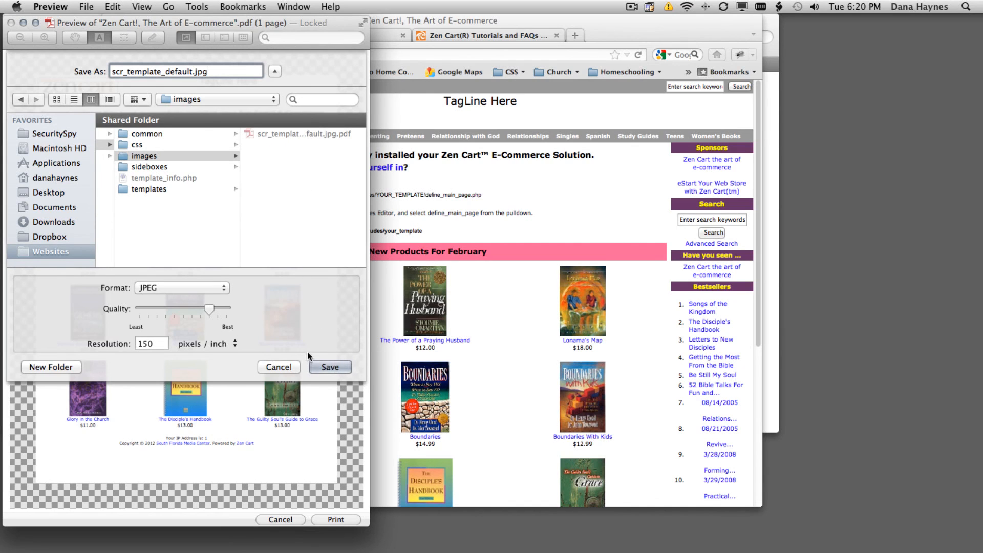
{"action": "left_click", "coordinate": [329, 367]}
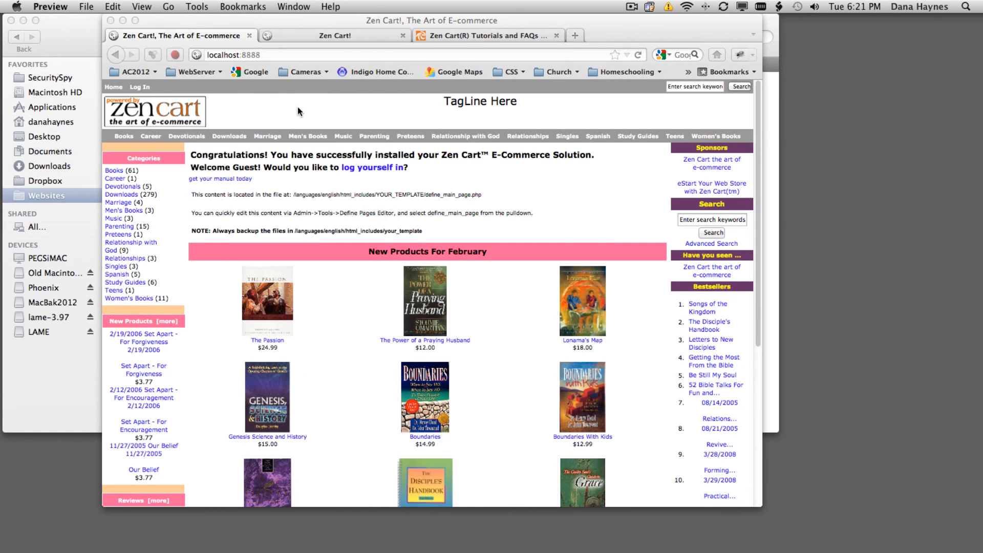
Step: Preview Media Center Template from the admin Template Selection page to see its screenshot
{"action": "left_click", "coordinate": [333, 35]}
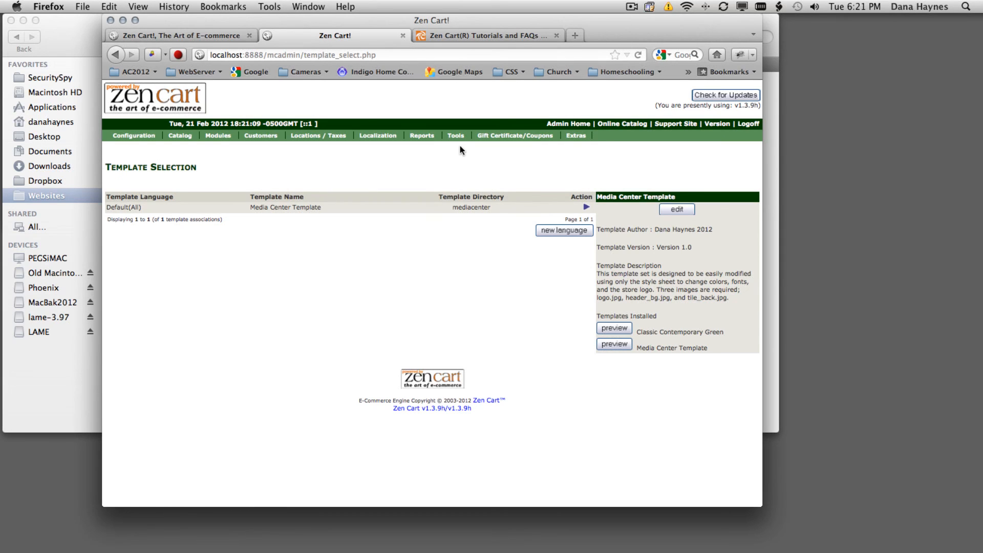
{"action": "mouse_move", "coordinate": [612, 347]}
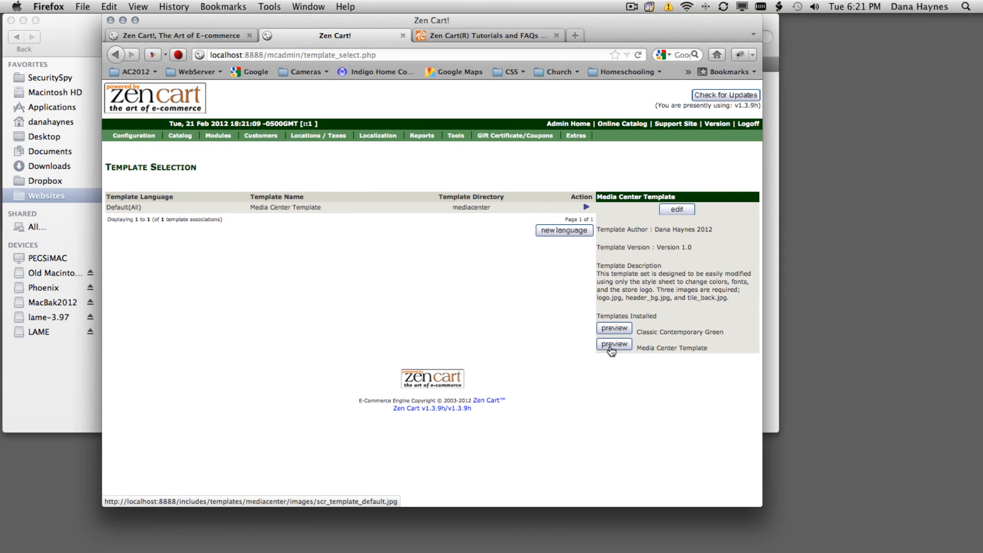
{"action": "left_click", "coordinate": [613, 344]}
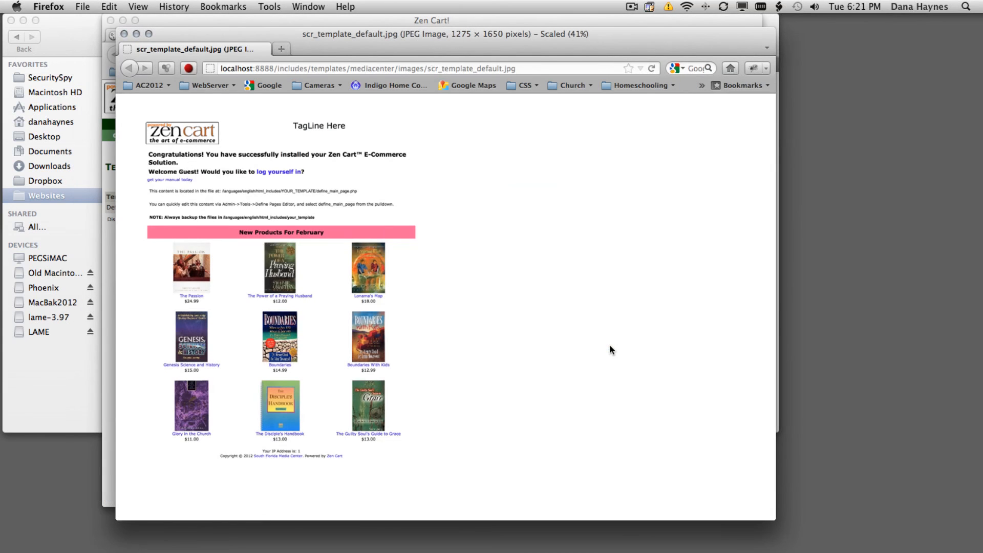
{"action": "mouse_move", "coordinate": [242, 242]}
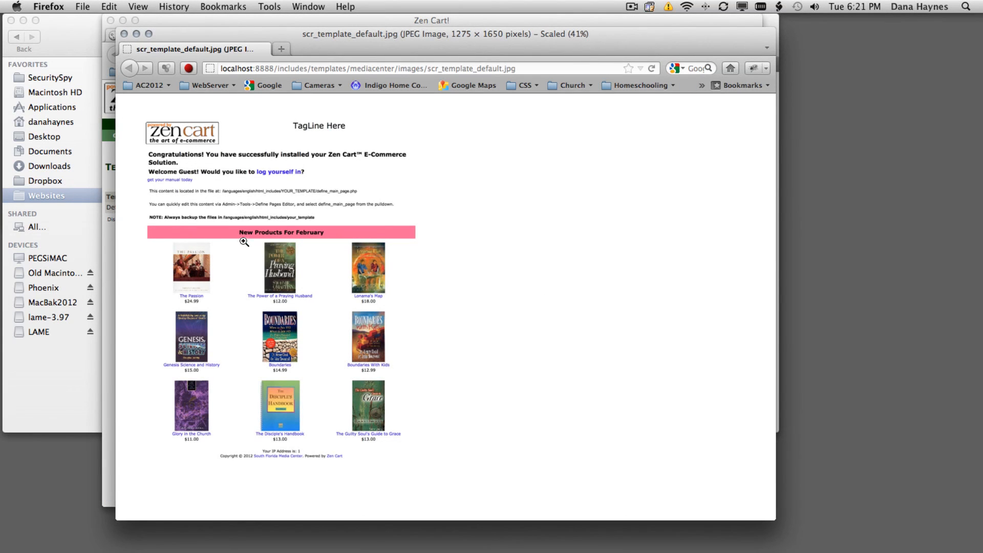